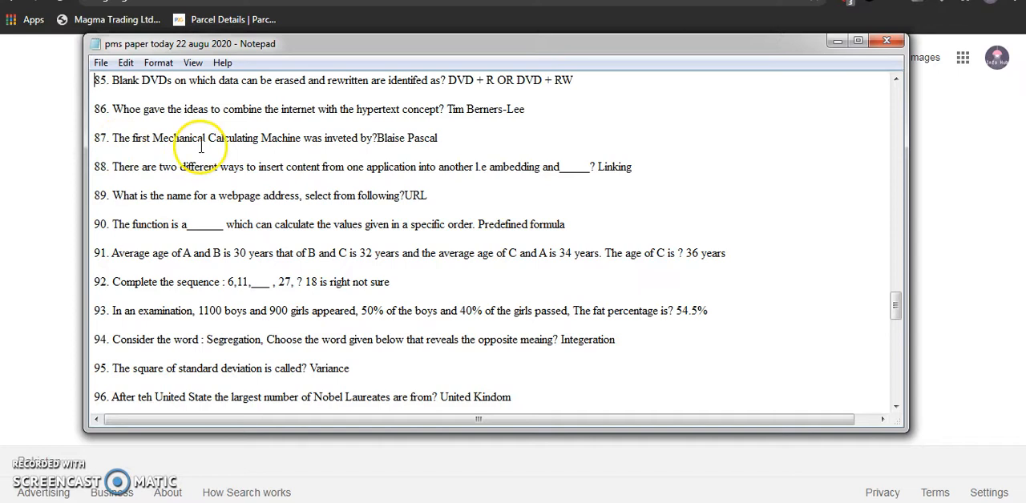
pyautogui.moveTo(338, 151)
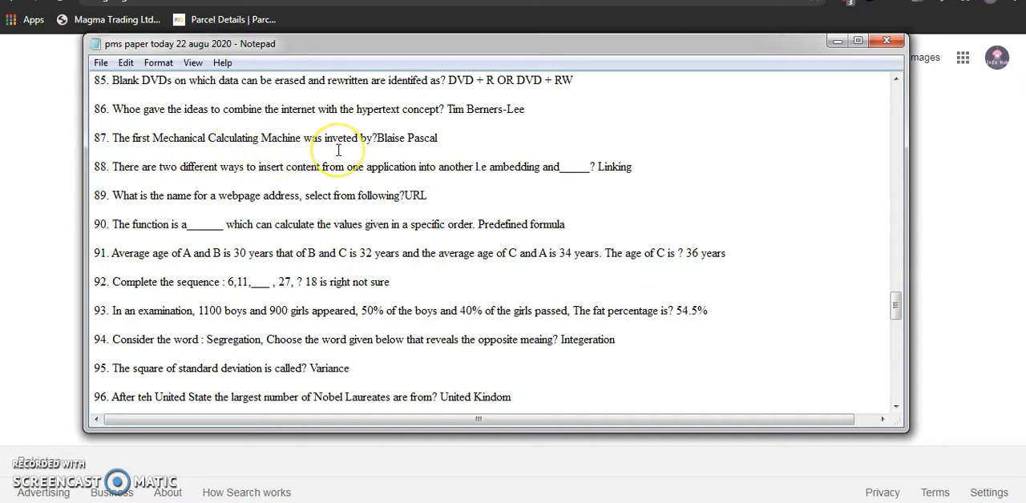
pyautogui.moveTo(406, 153)
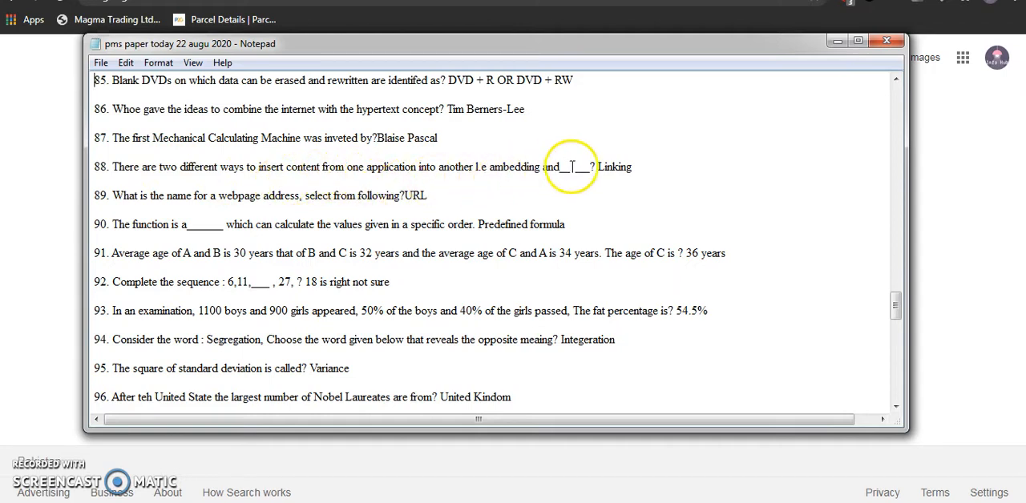
pyautogui.moveTo(615, 175)
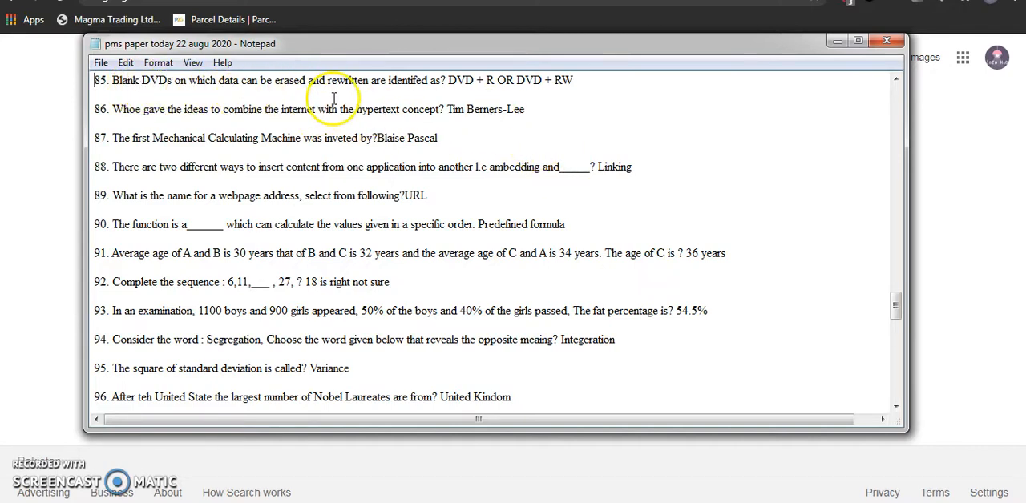
pyautogui.moveTo(443, 98)
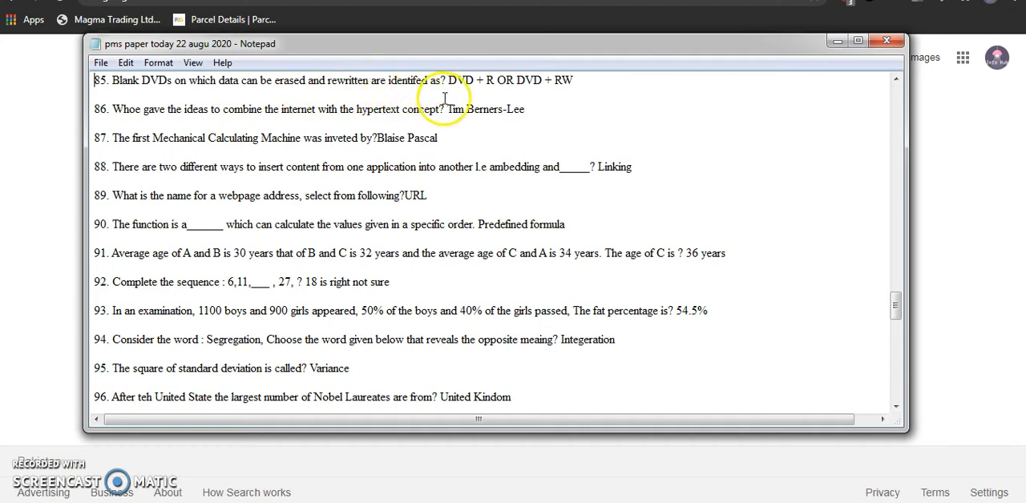
pyautogui.moveTo(494, 93)
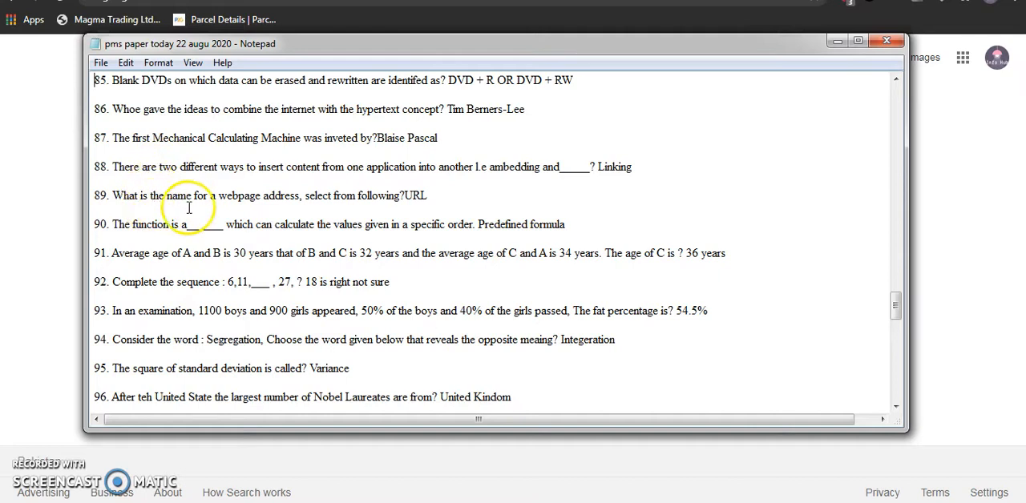
pyautogui.moveTo(292, 208)
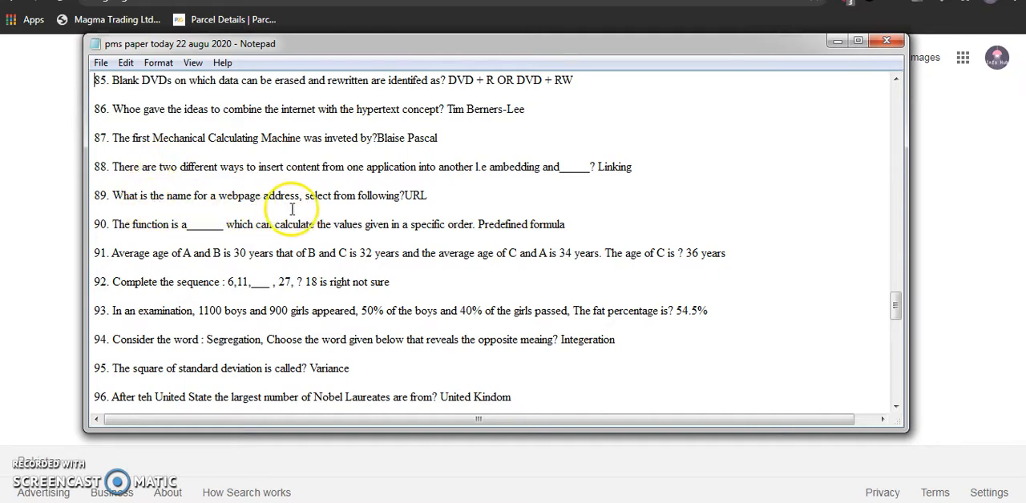
pyautogui.moveTo(405, 209)
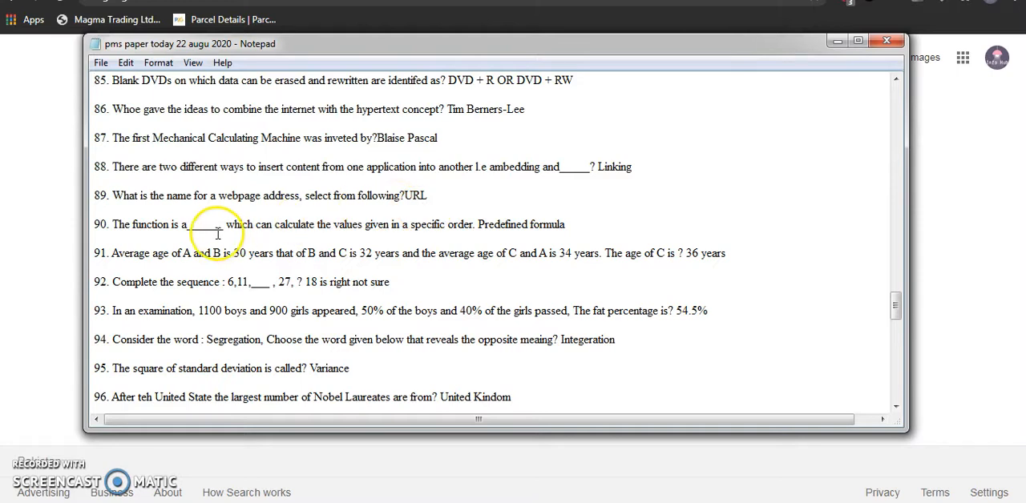
pyautogui.moveTo(501, 244)
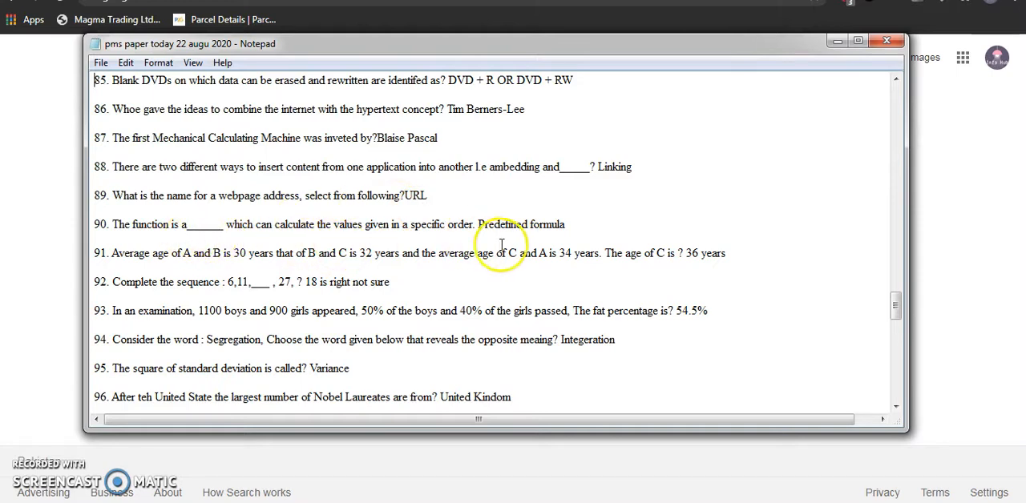
pyautogui.moveTo(299, 240)
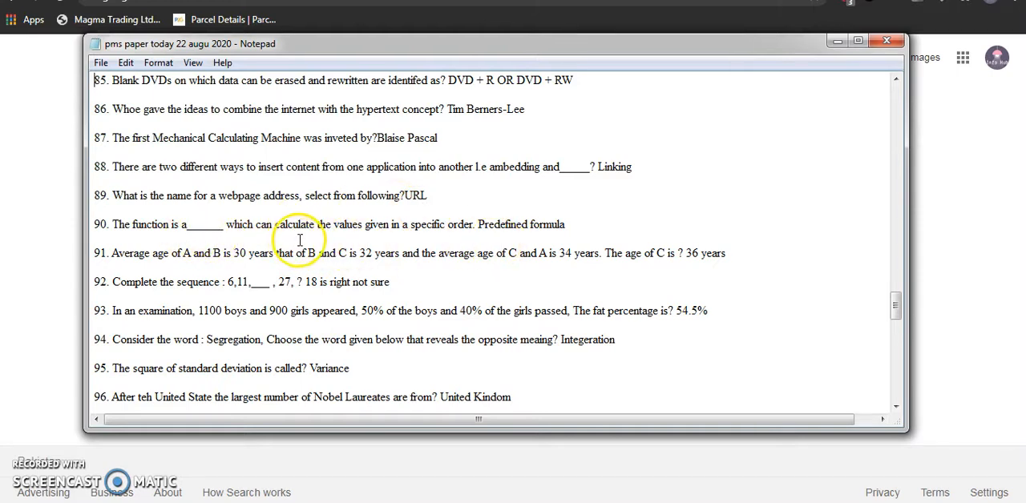
pyautogui.moveTo(389, 242)
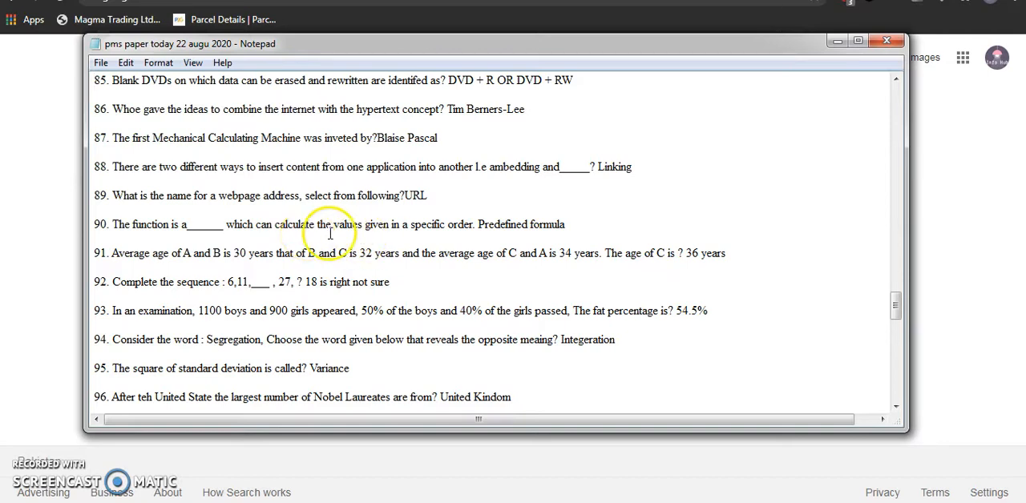
pyautogui.moveTo(537, 243)
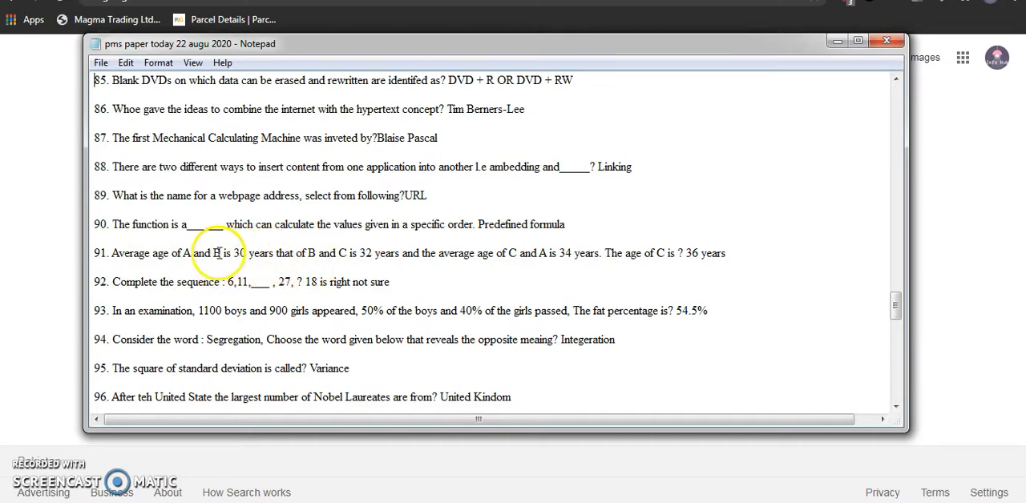
# Search Google for question 91's average-age problem and open the CareerRide Average aptitude result.
pyautogui.moveTo(111, 253); pyautogui.dragTo(346, 253)
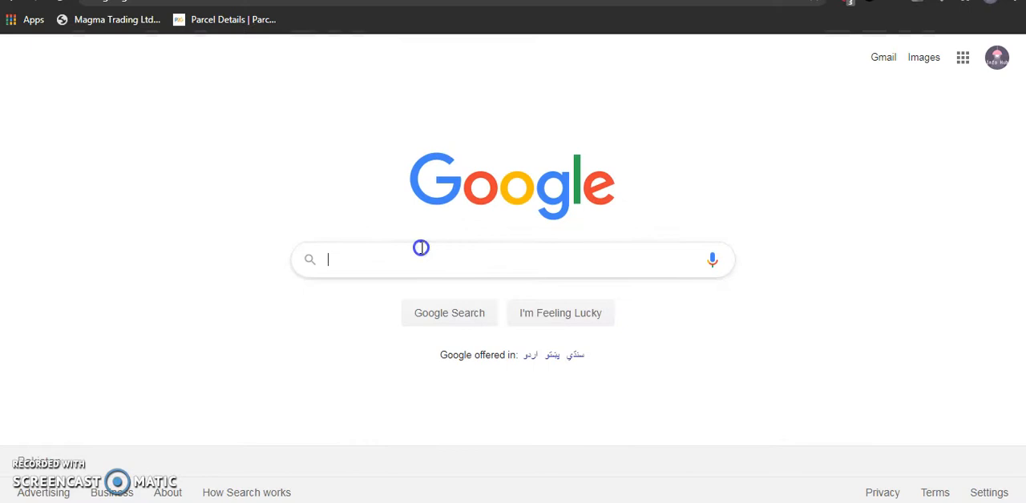
pyautogui.write('and C is 32 years and the average age of C and A is 34 years.')
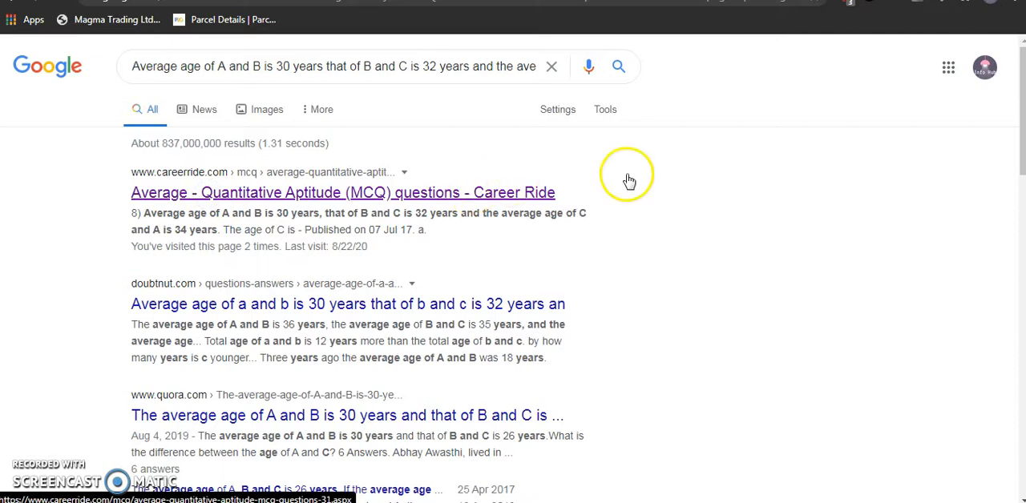
pyautogui.click(343, 193)
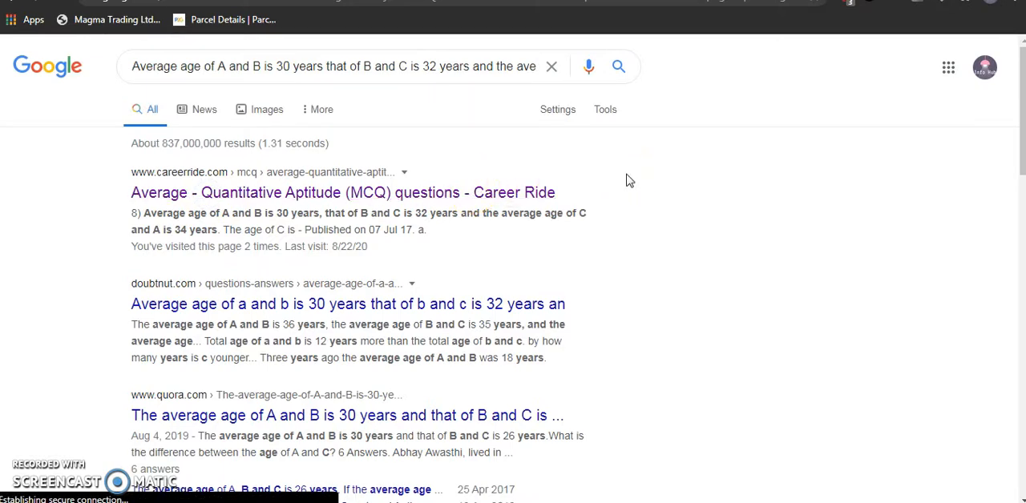
pyautogui.moveTo(624, 178)
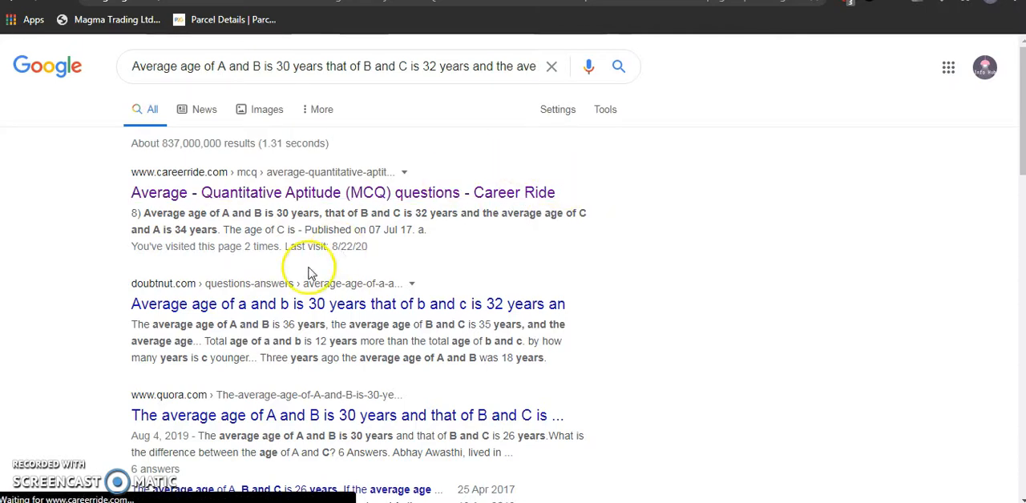
pyautogui.moveTo(155, 271)
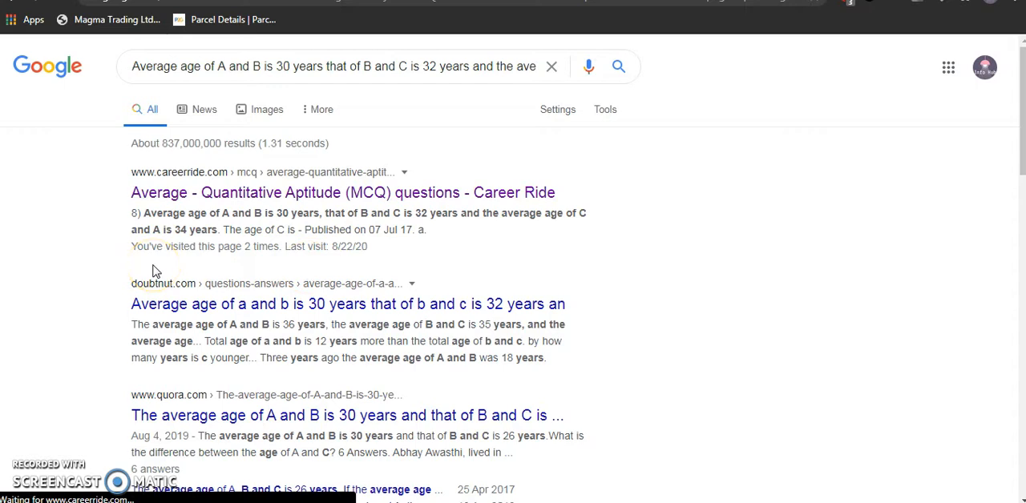
pyautogui.click(343, 192)
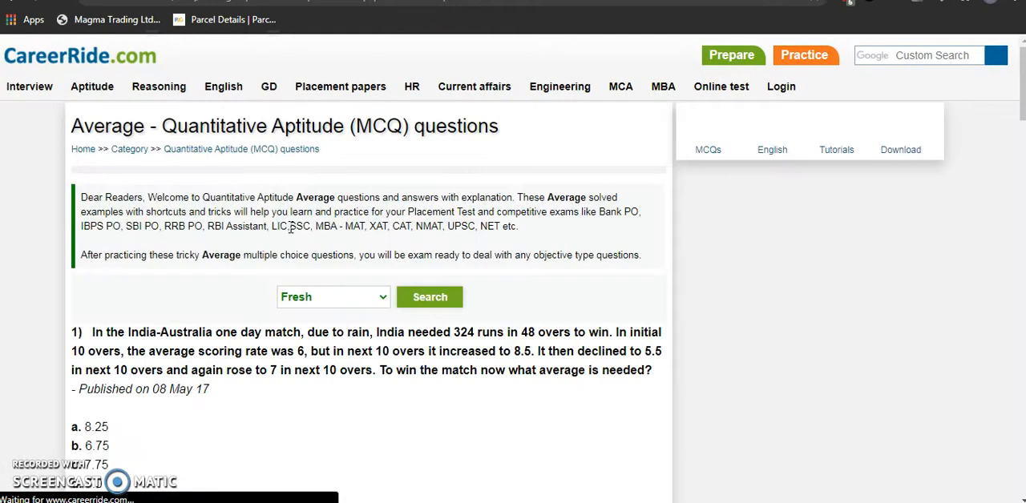
# Scroll the CareerRide Average MCQ page down to question 8 about A, B and C's ages.
pyautogui.scroll(-3)
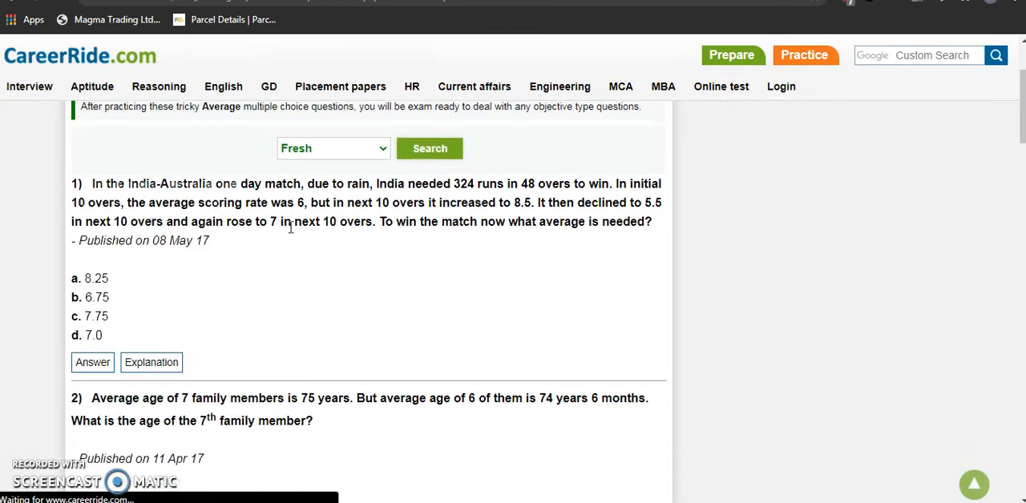
pyautogui.scroll(-3)
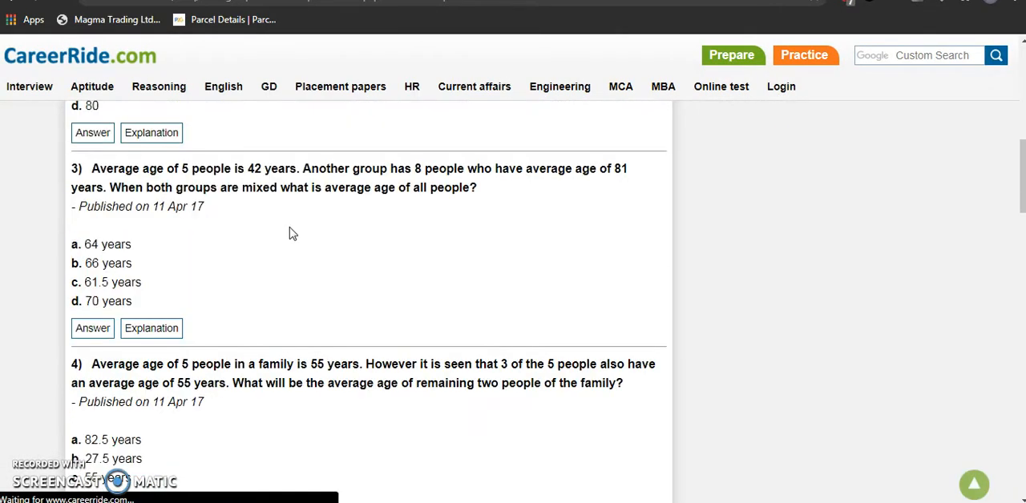
pyautogui.scroll(-3)
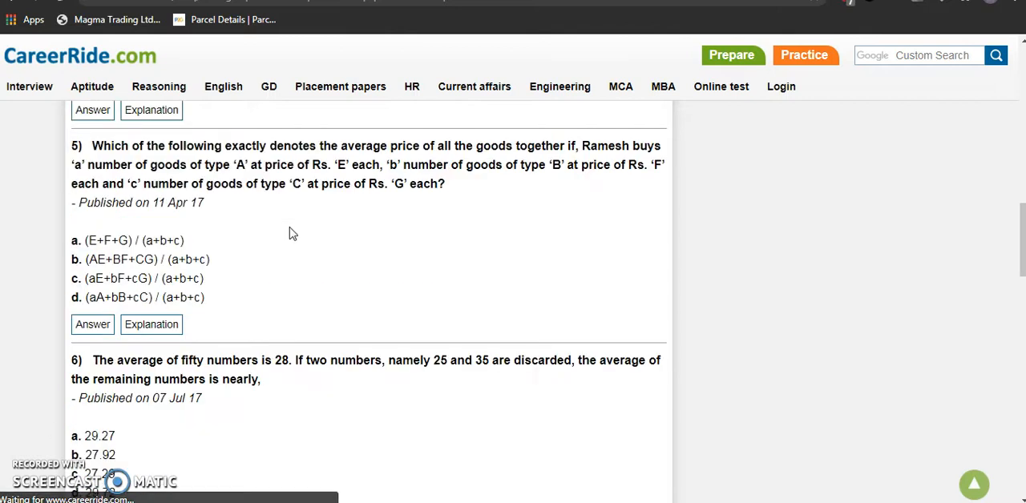
pyautogui.scroll(-3)
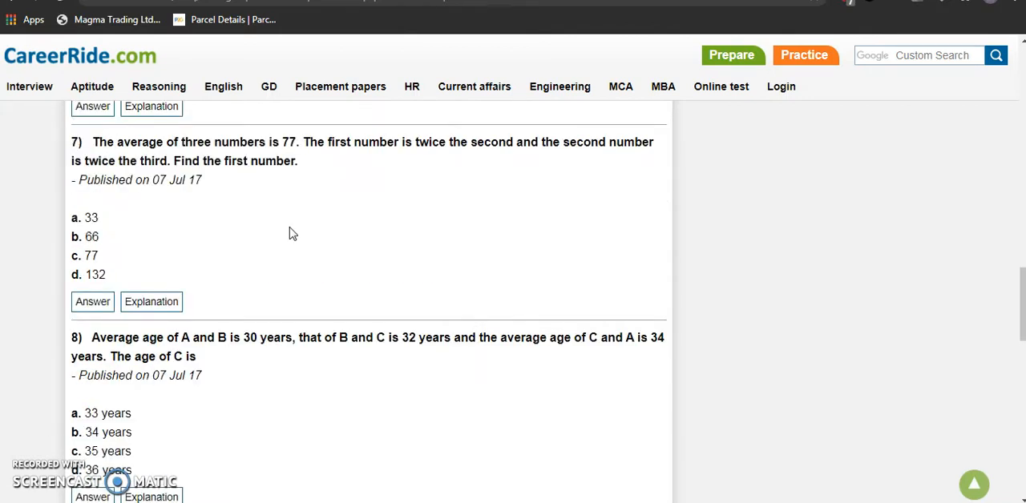
pyautogui.scroll(-3)
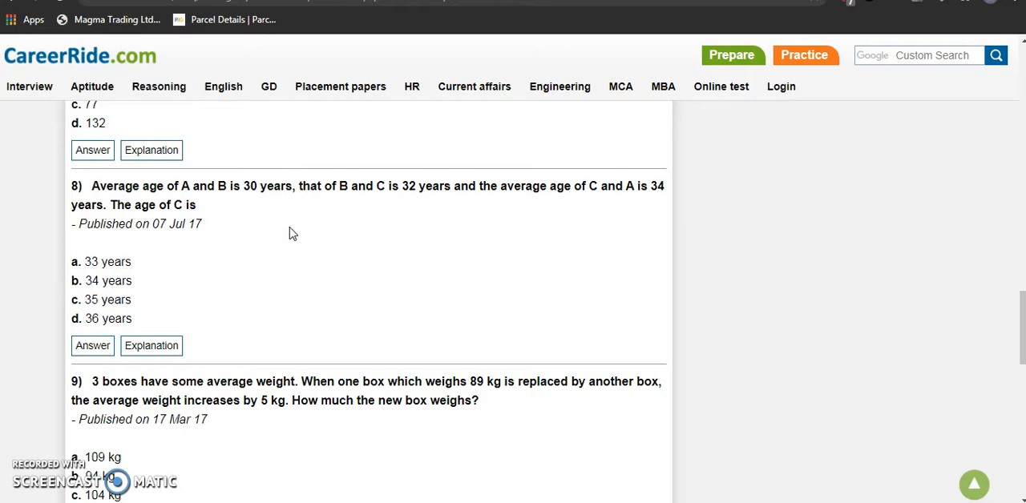
pyautogui.moveTo(247, 303)
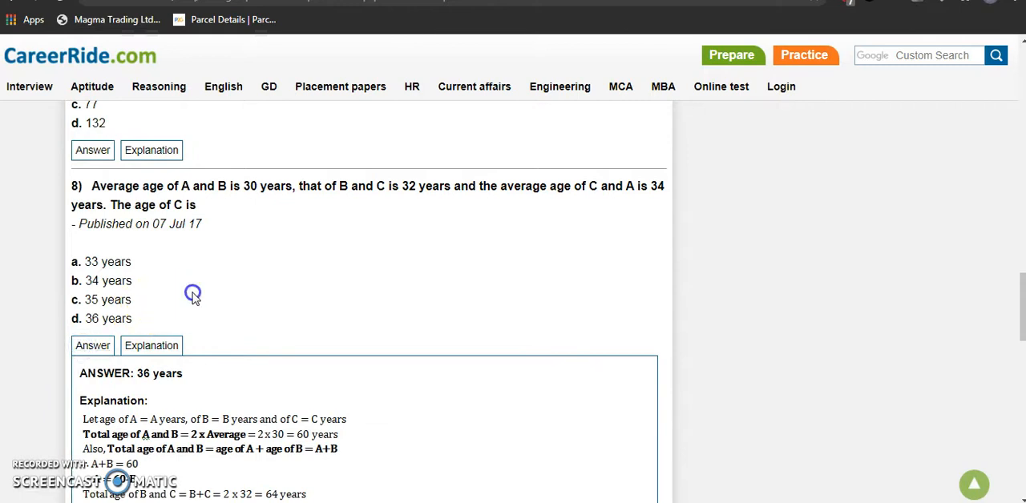
# Scroll through question 8's explanation, confirming the age of C is 36 years.
pyautogui.scroll(-3)
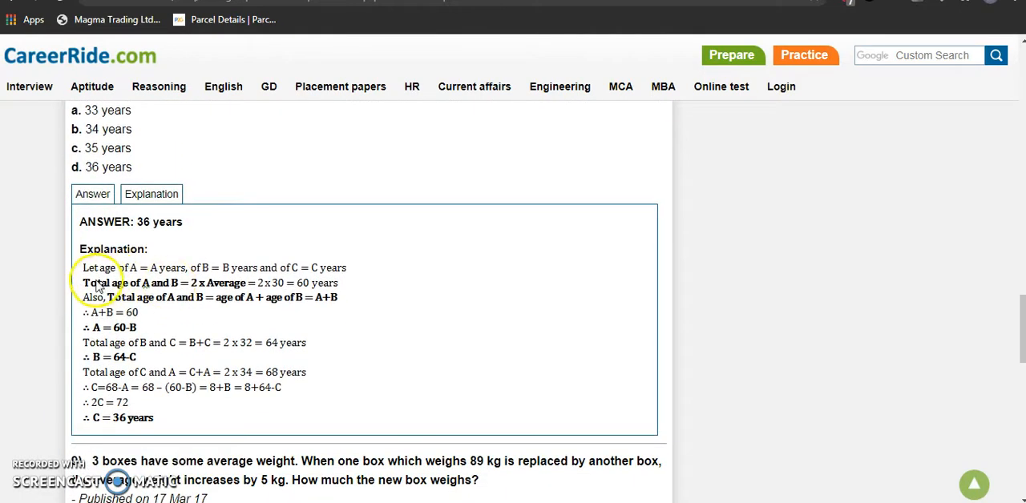
pyautogui.moveTo(152, 279)
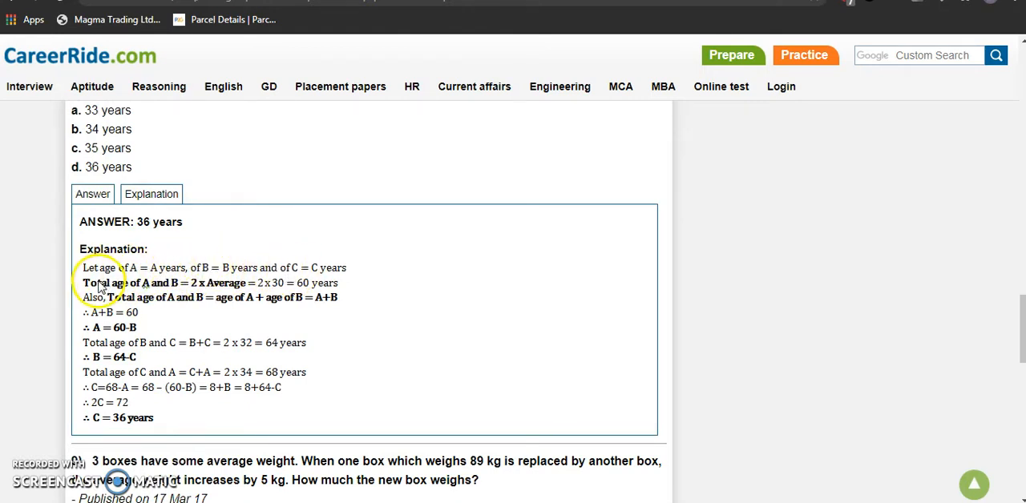
pyautogui.moveTo(193, 295)
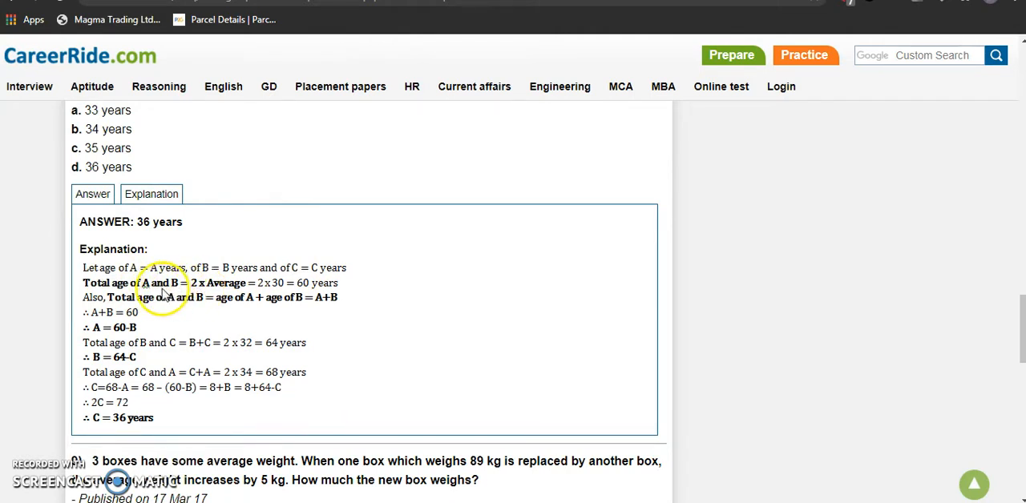
pyautogui.moveTo(244, 297)
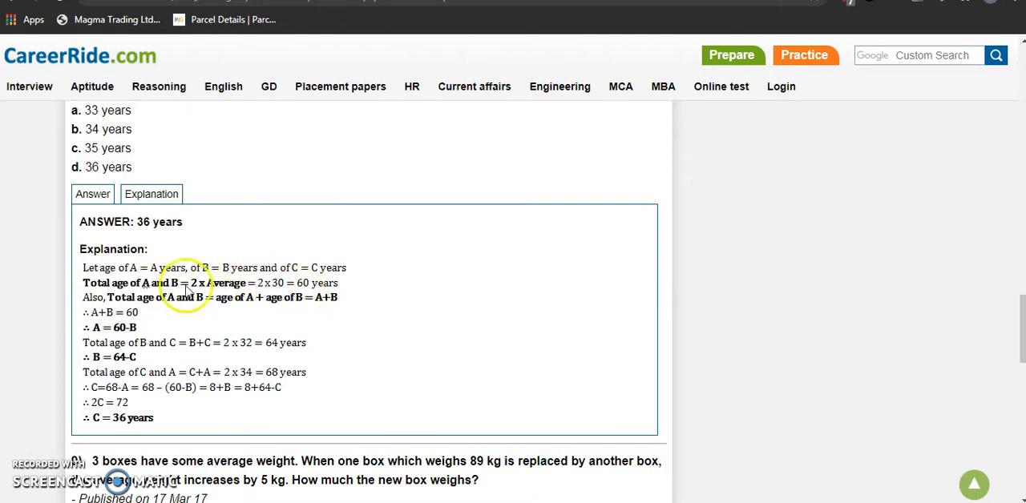
pyautogui.moveTo(221, 313)
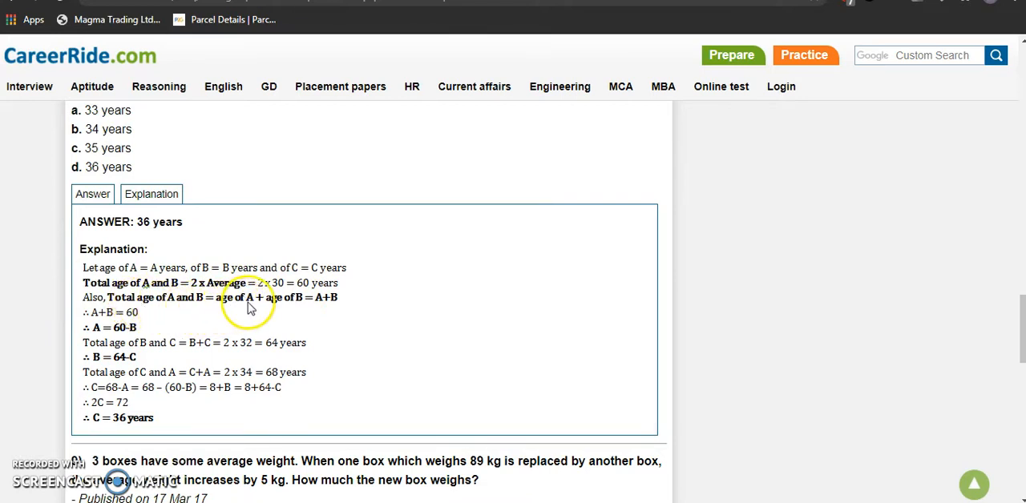
pyautogui.moveTo(321, 309)
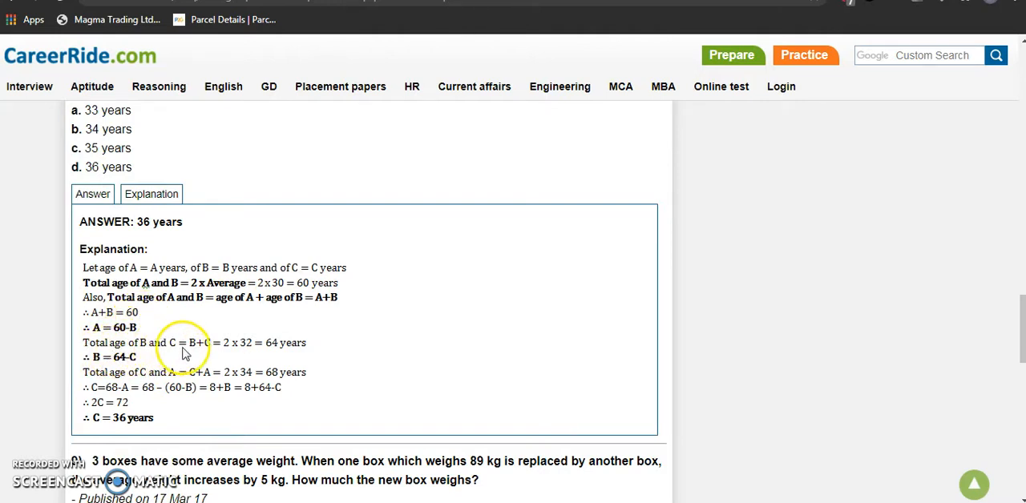
pyautogui.moveTo(230, 354)
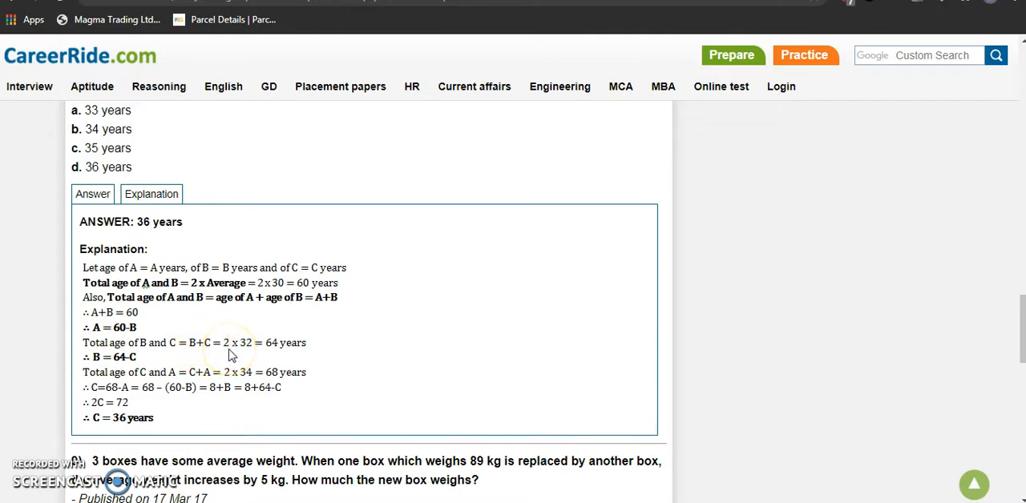
pyautogui.moveTo(254, 355)
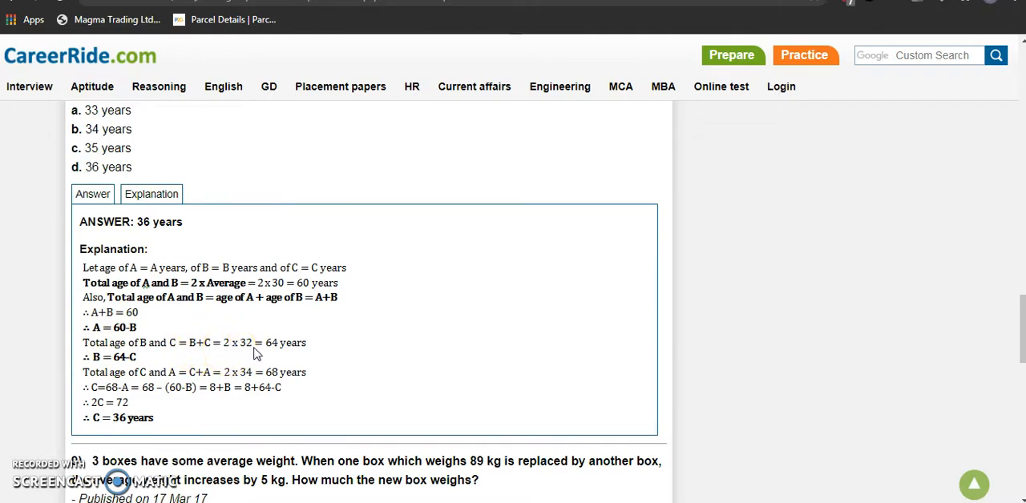
pyautogui.moveTo(313, 327)
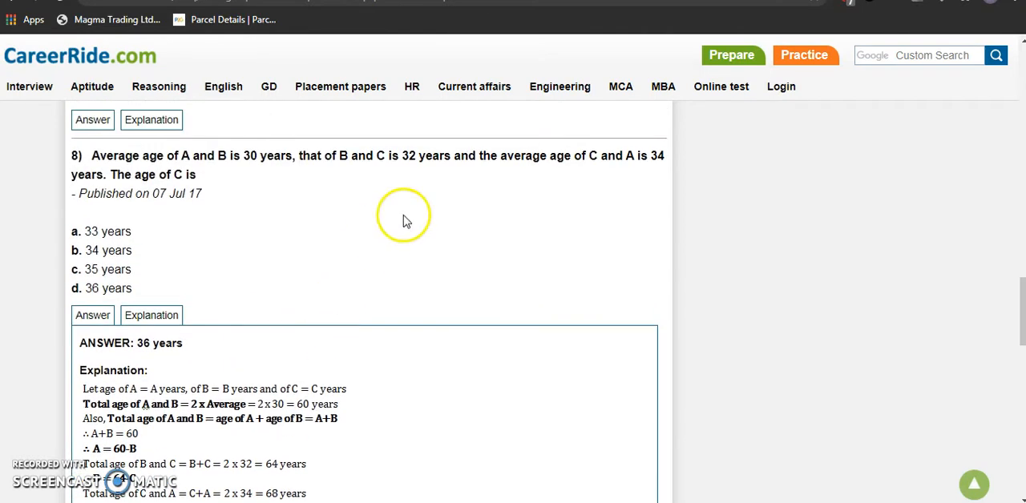
pyautogui.moveTo(279, 427)
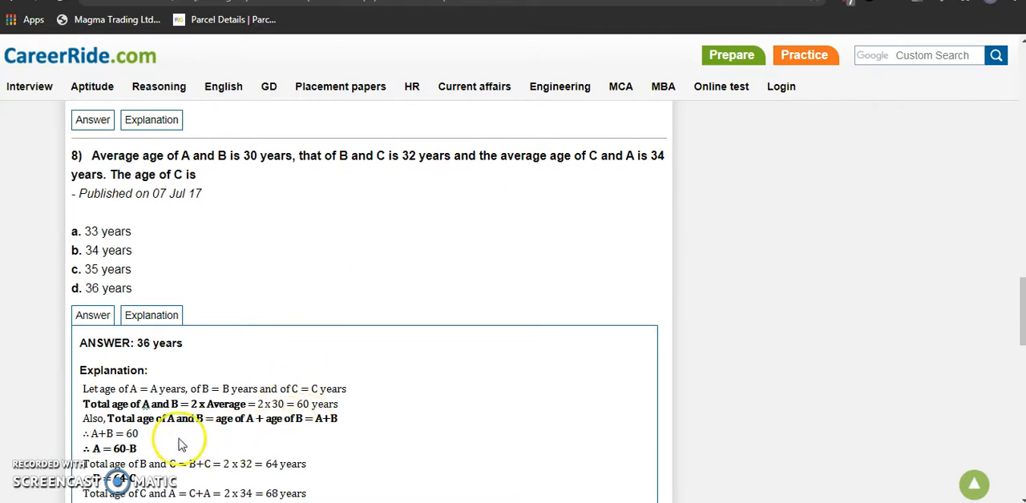
pyautogui.scroll(-3)
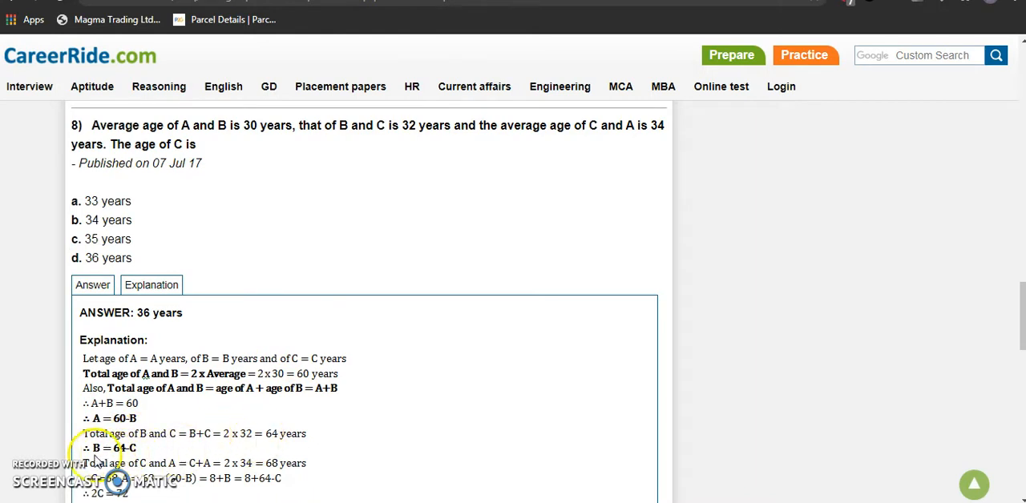
pyautogui.moveTo(131, 453)
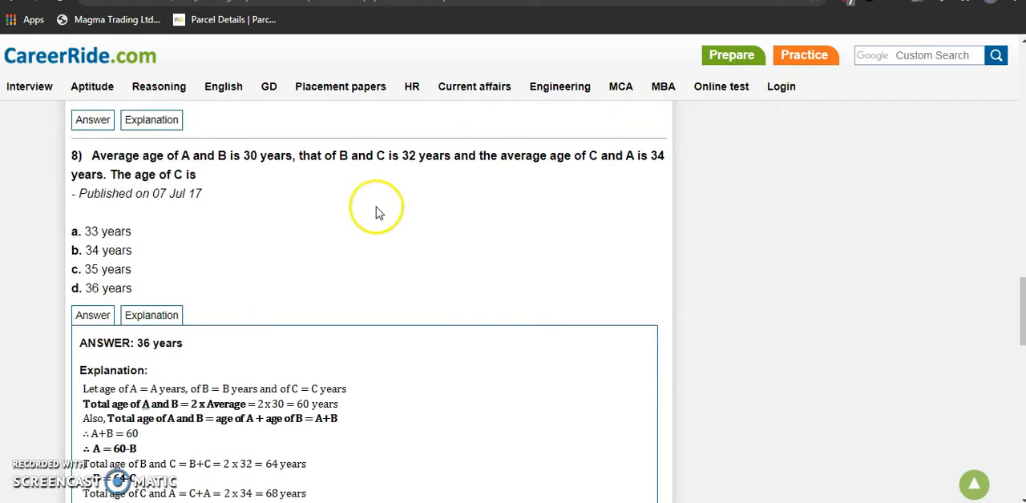
pyautogui.scroll(-3)
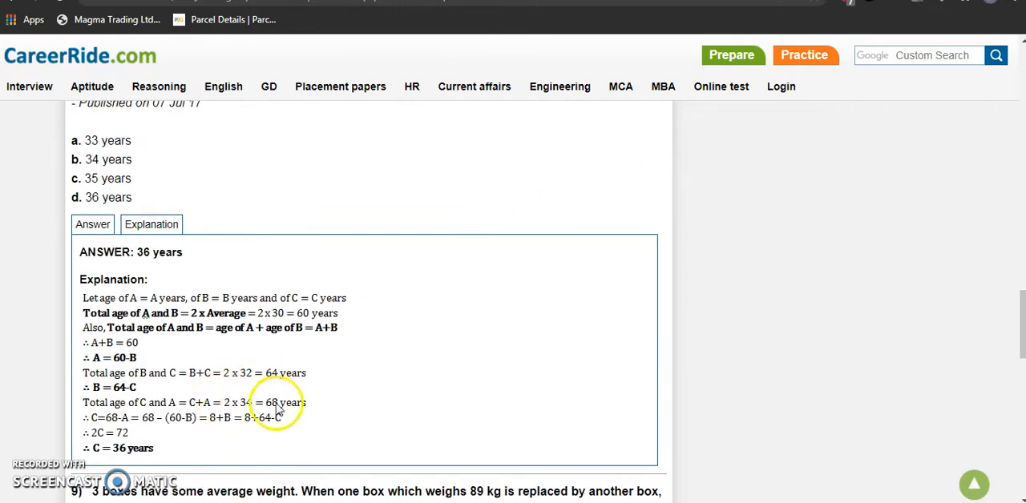
pyautogui.moveTo(119, 429)
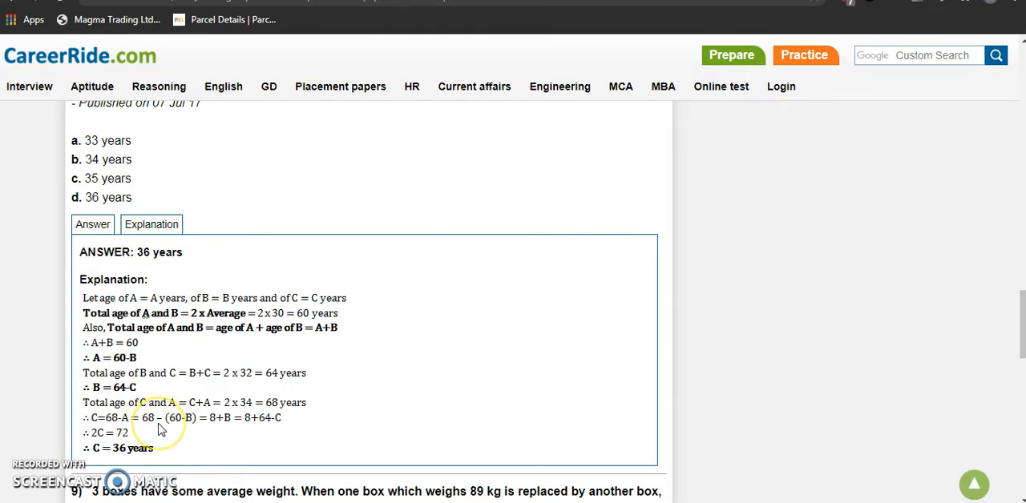
pyautogui.moveTo(179, 428)
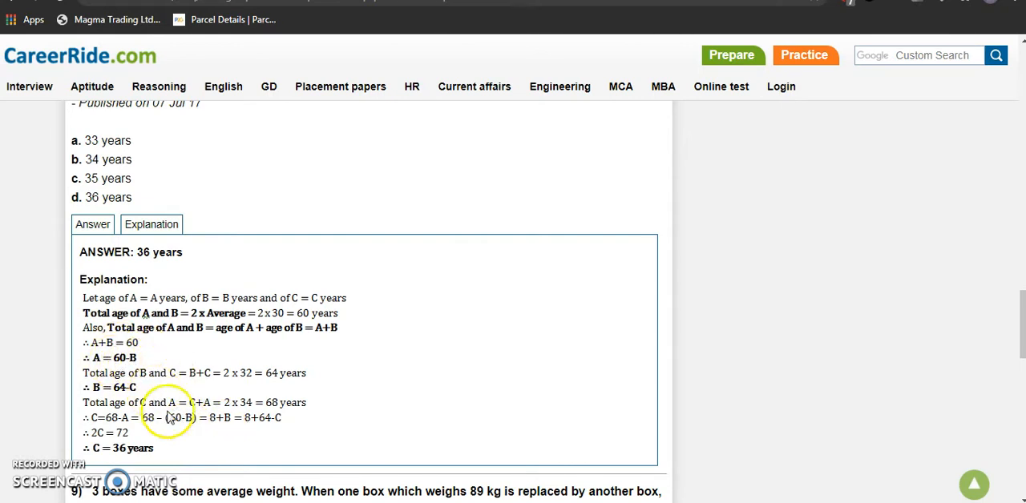
pyautogui.moveTo(245, 427)
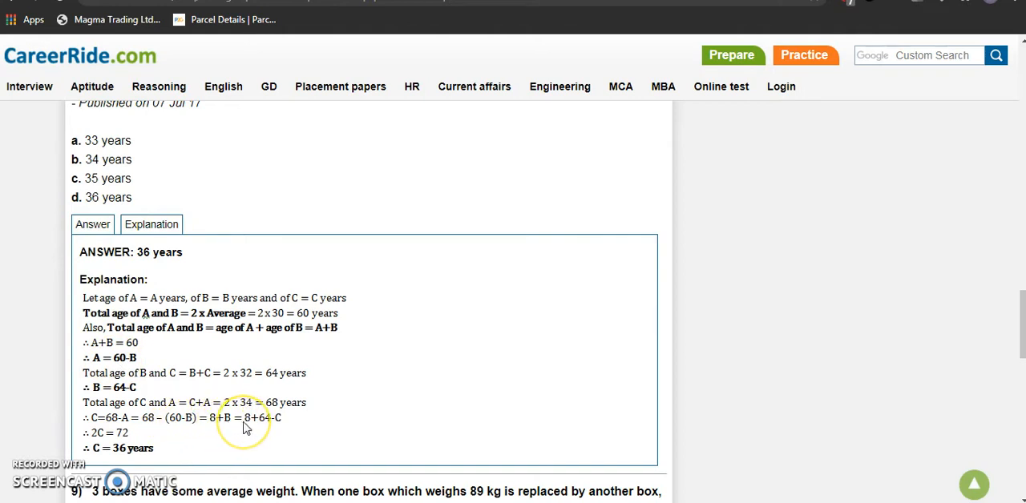
pyautogui.moveTo(201, 429)
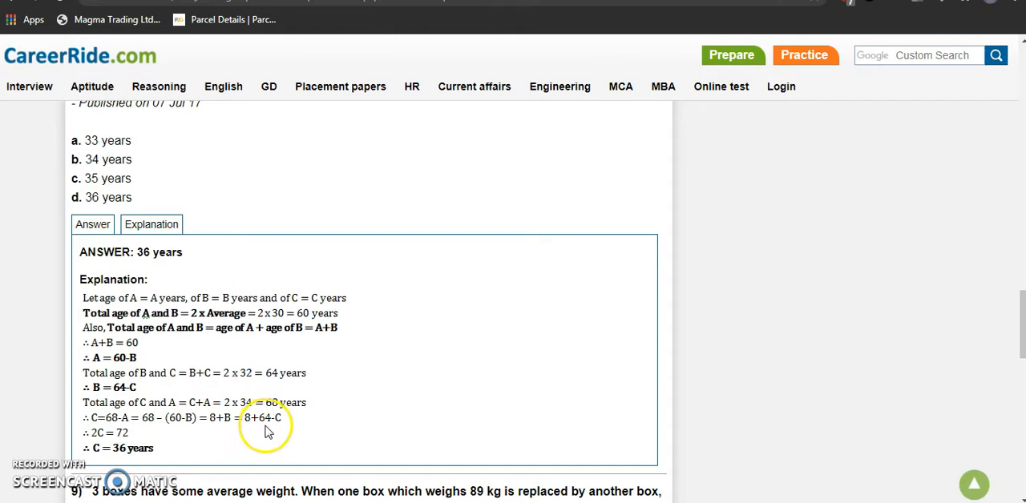
pyautogui.moveTo(128, 433)
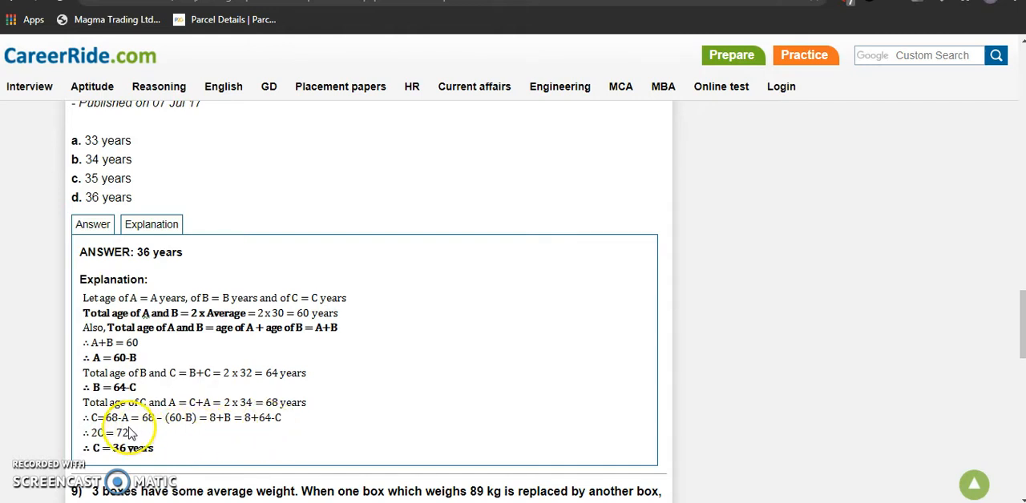
pyautogui.moveTo(226, 433)
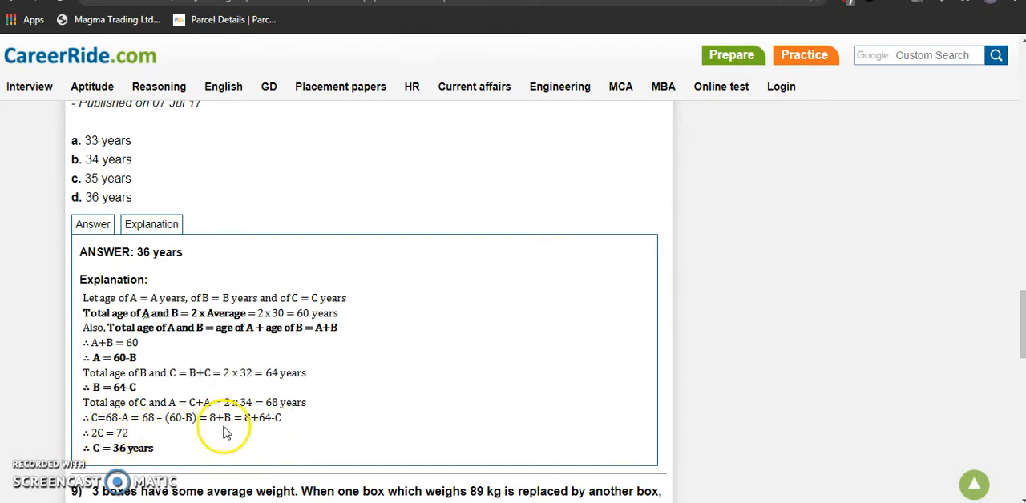
pyautogui.moveTo(256, 430)
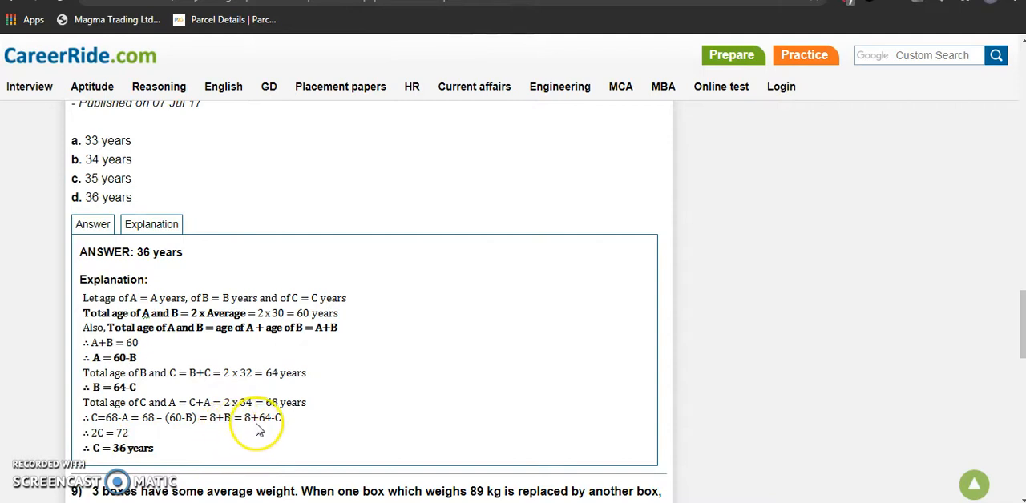
pyautogui.moveTo(164, 439)
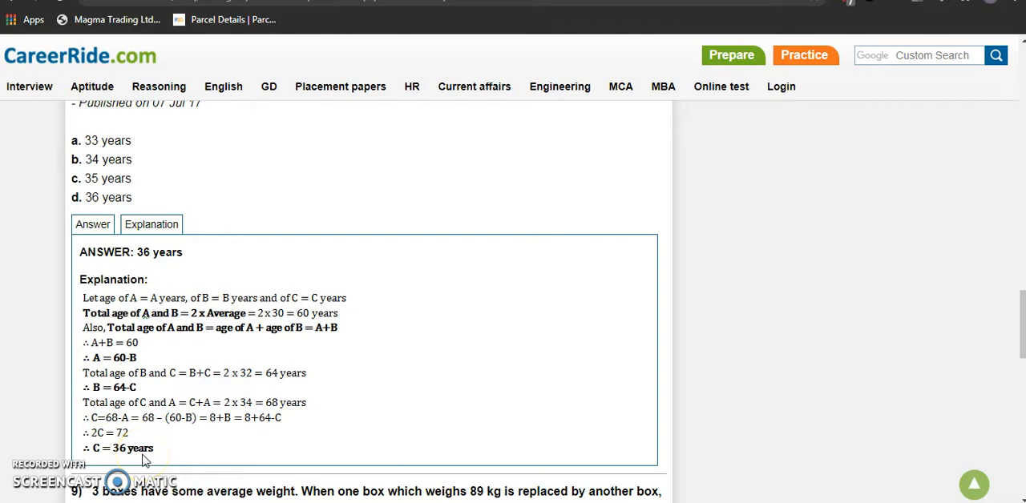
pyautogui.moveTo(169, 449)
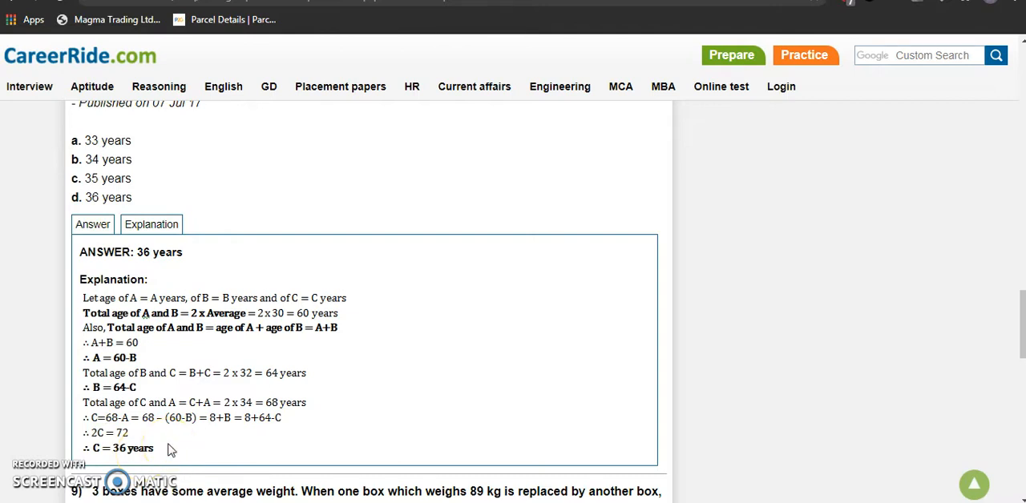
pyautogui.scroll(-3)
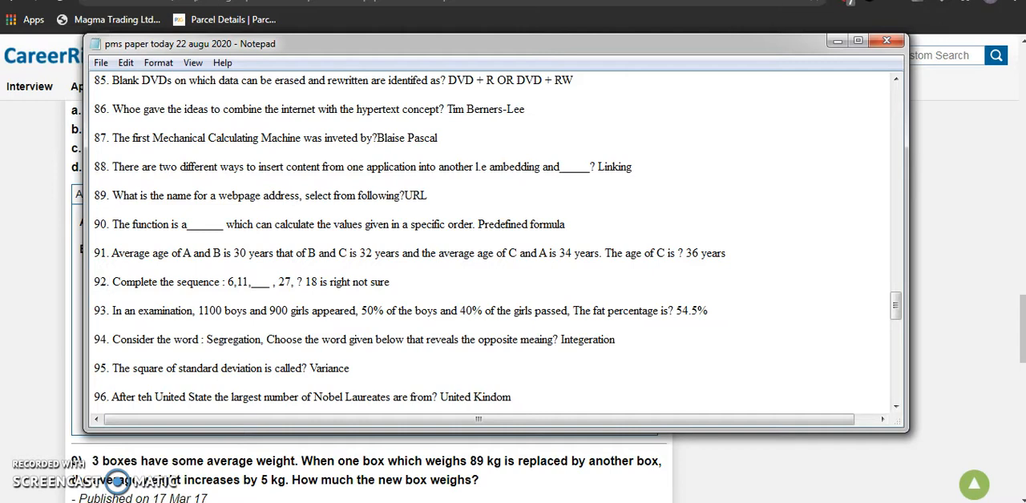
# Select question 92's sequence 6, 11, ___, 27 in Notepad for a Google search.
pyautogui.doubleClick(128, 282)
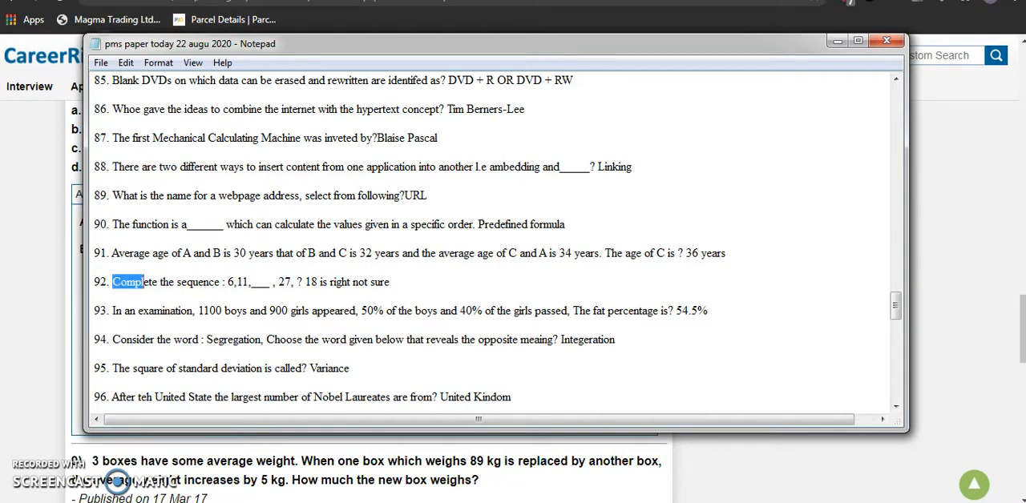
pyautogui.moveTo(114, 281); pyautogui.dragTo(293, 281)
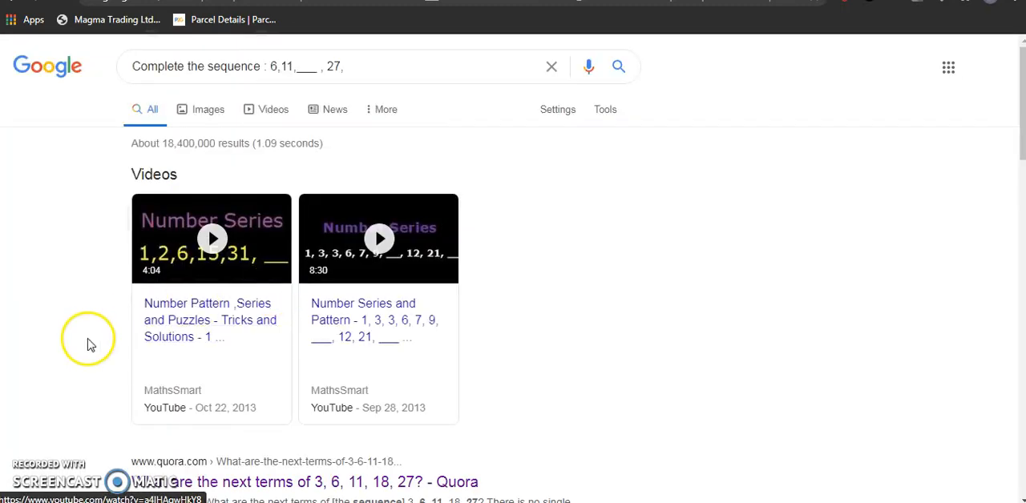
# Scroll the Google results to the Quora thread on the next terms of 3, 6, 11, 18, 27.
pyautogui.scroll(-3)
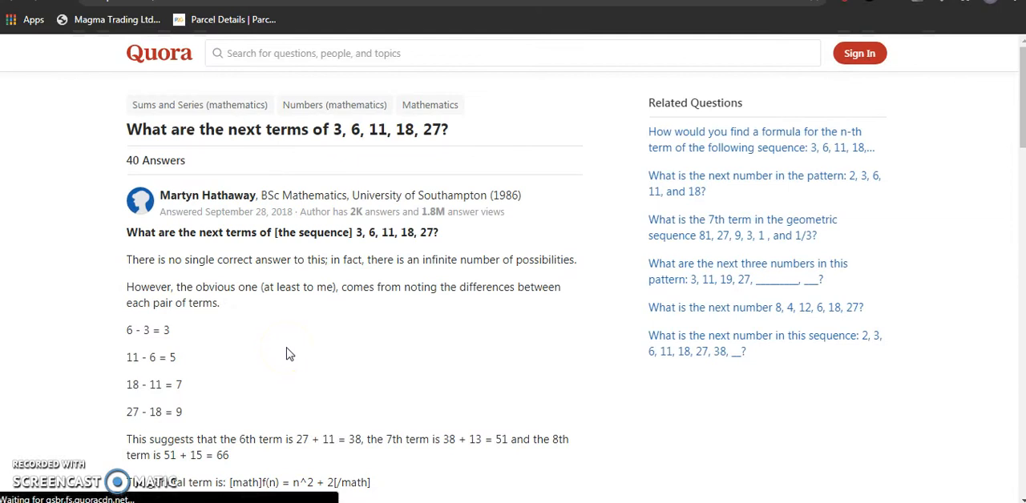
# Read the Quora answer on differences 3, 5, 7, 9 and dismiss the Google sign-in prompt.
pyautogui.scroll(-3)
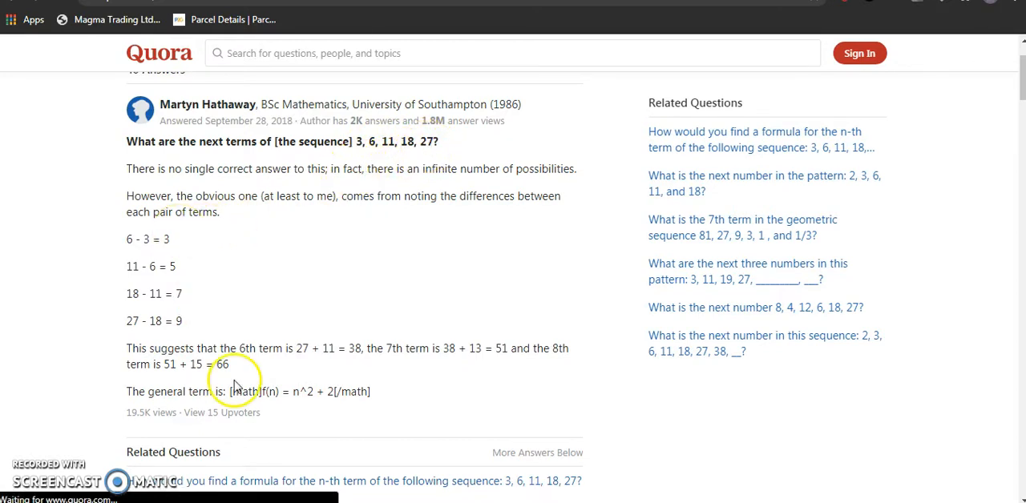
pyautogui.moveTo(137, 245)
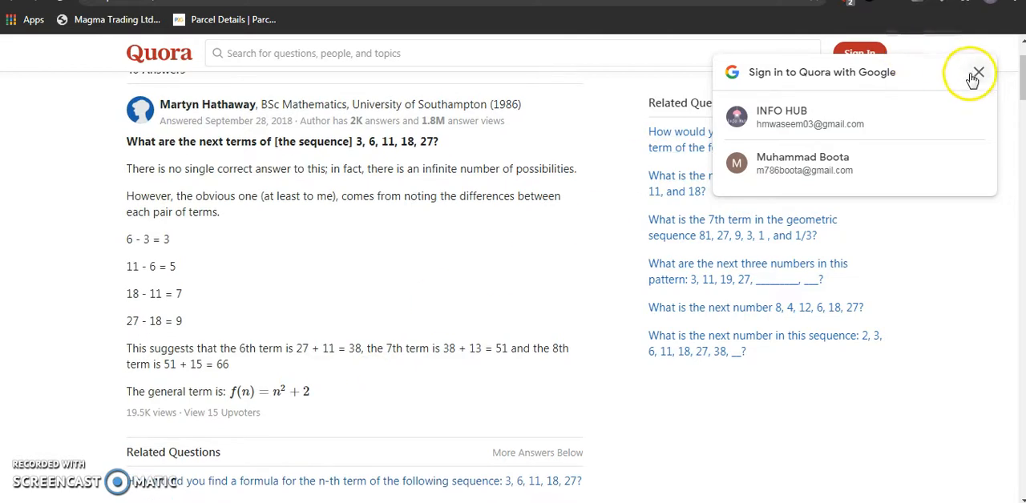
pyautogui.click(978, 72)
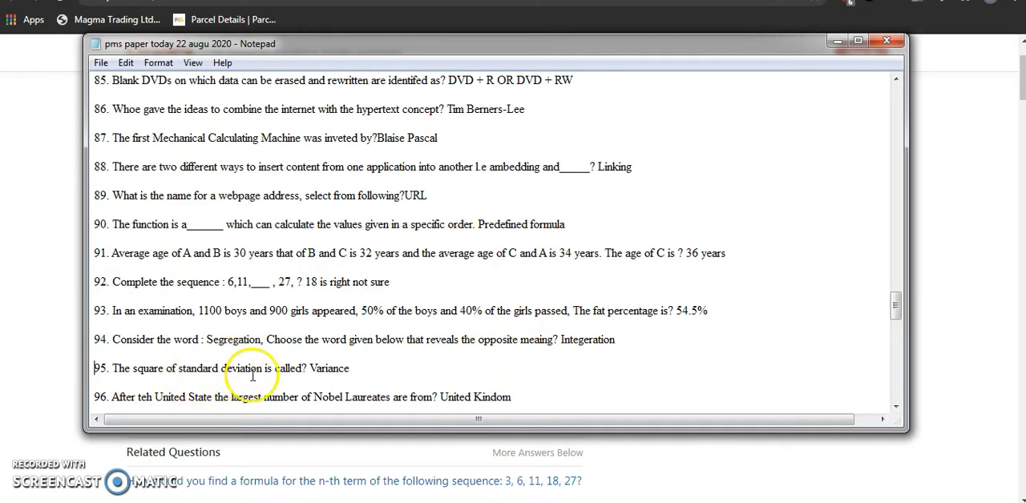
# Scroll the Notepad answer file down through the answers to question 99, Ecology.
pyautogui.scroll(-3)
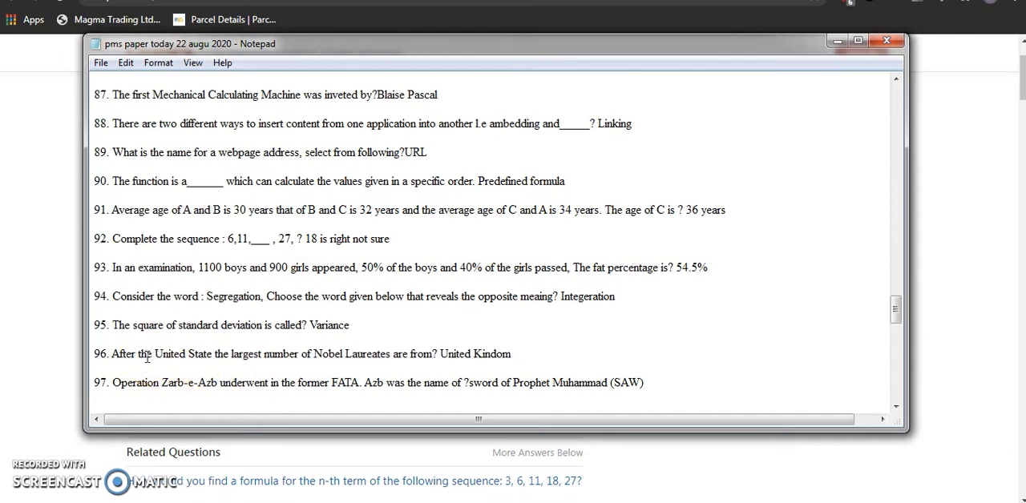
pyautogui.moveTo(478, 365)
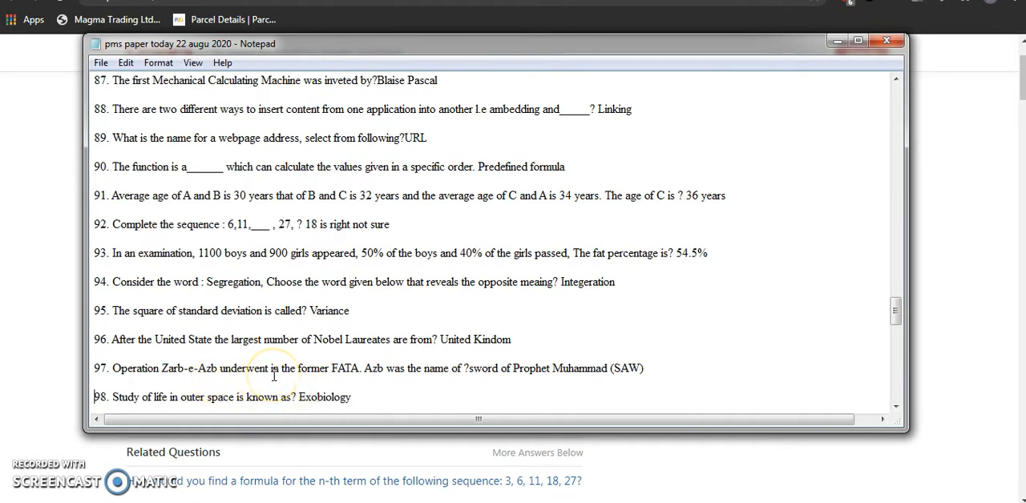
pyautogui.moveTo(359, 377)
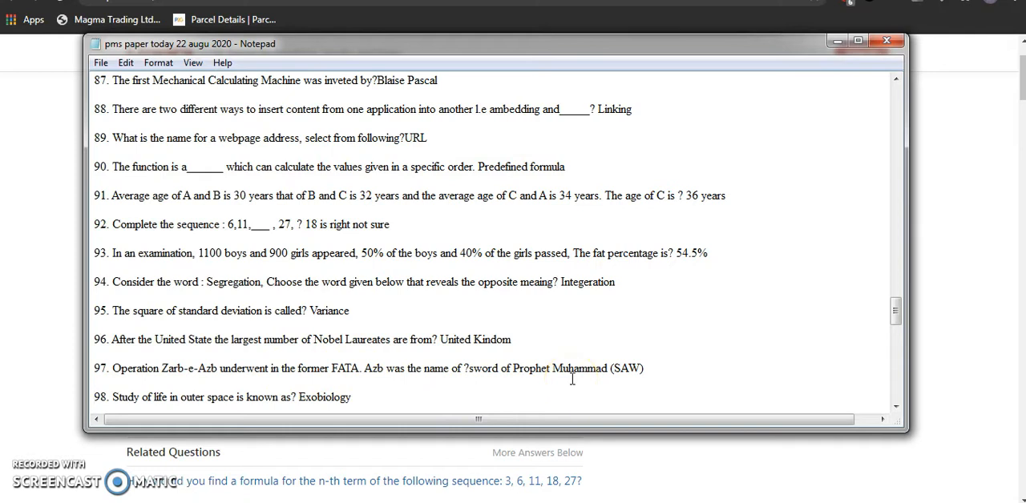
pyautogui.scroll(-3)
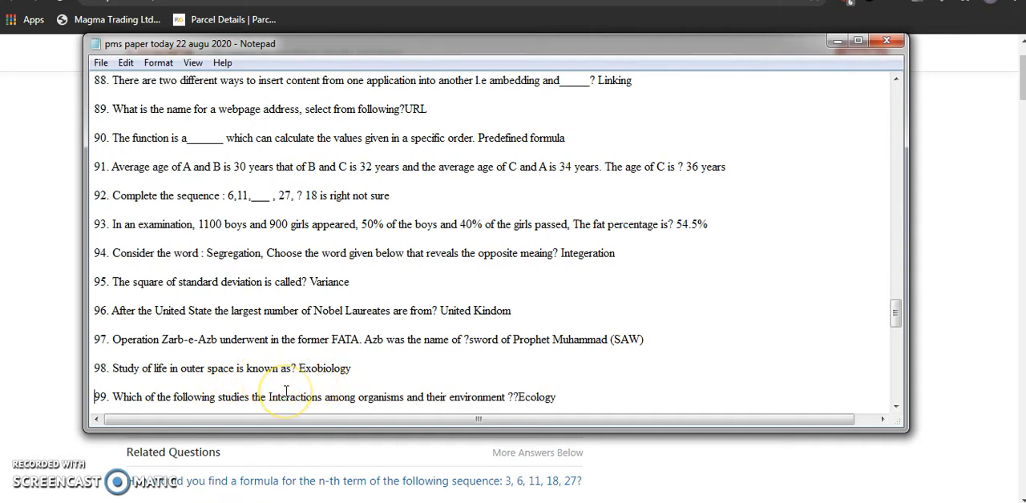
pyautogui.moveTo(323, 408)
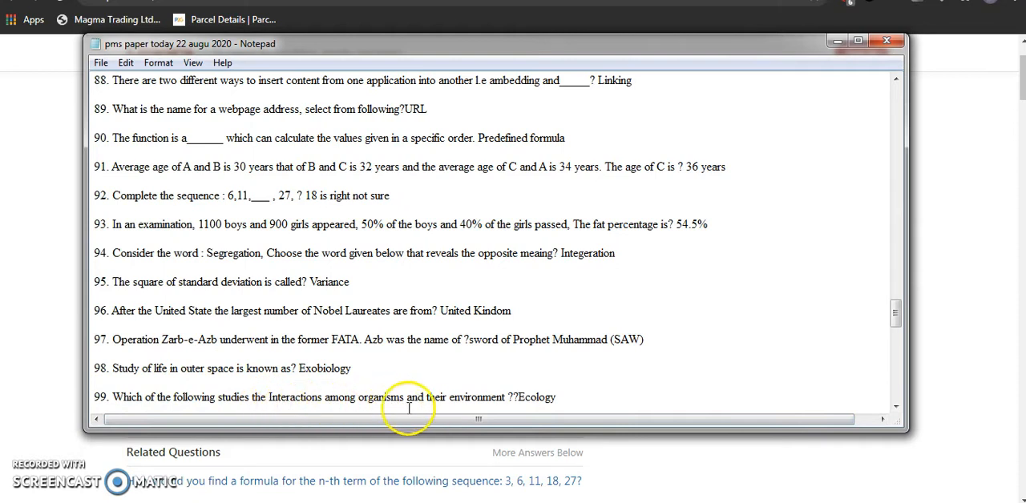
pyautogui.moveTo(513, 409)
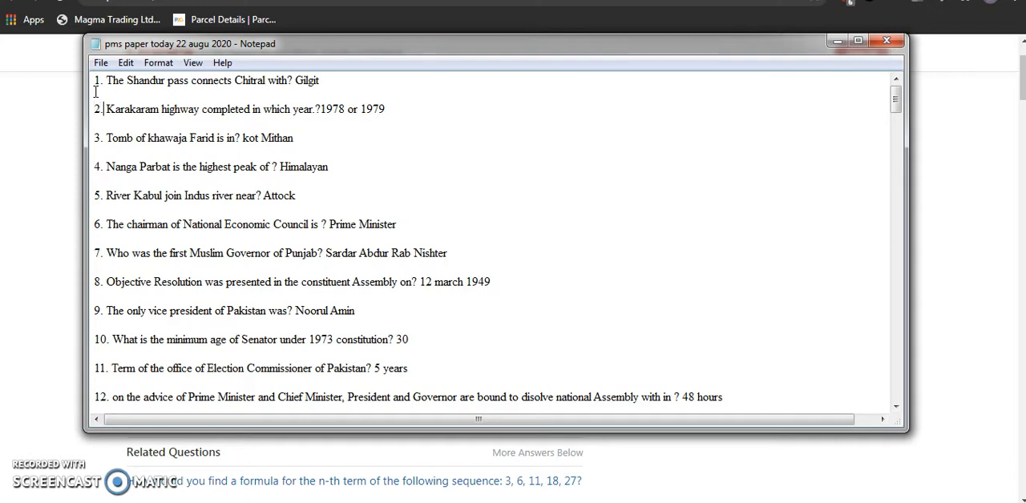
# Look up the Karakoram Highway on Google, confirming it was completed in 1979.
pyautogui.moveTo(105, 109); pyautogui.dragTo(303, 109)
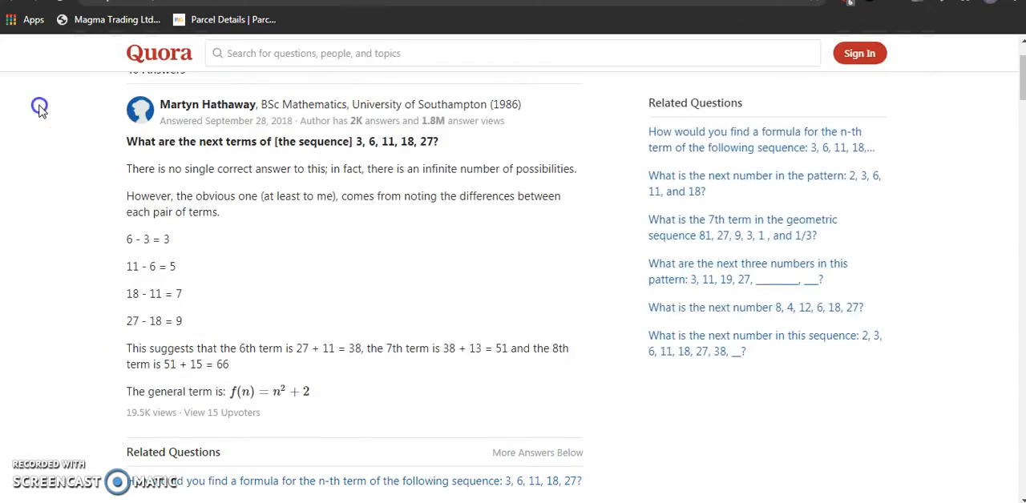
pyautogui.moveTo(400, 201)
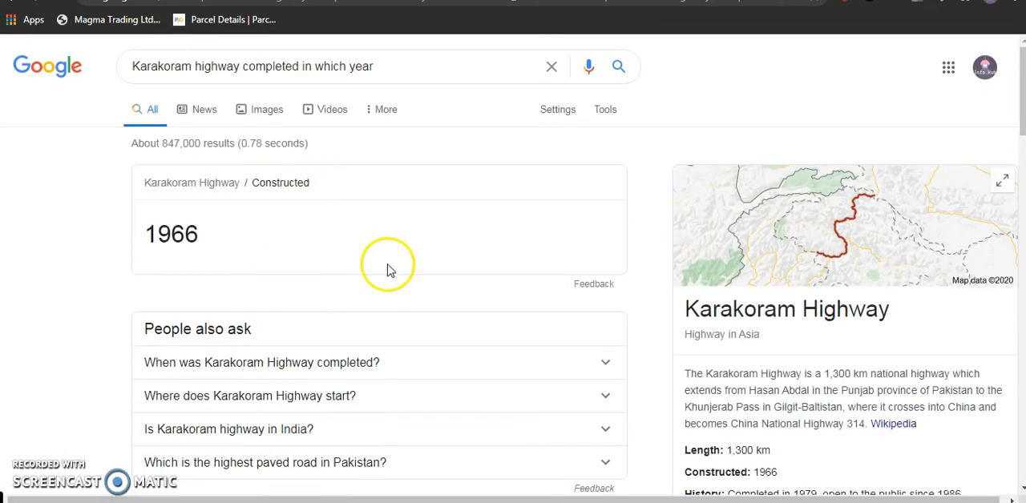
pyautogui.scroll(-3)
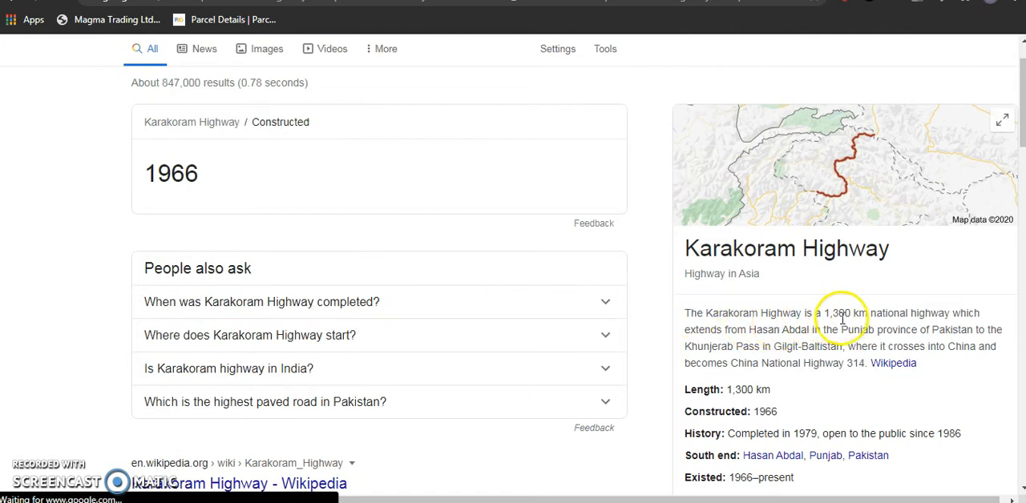
pyautogui.moveTo(898, 329)
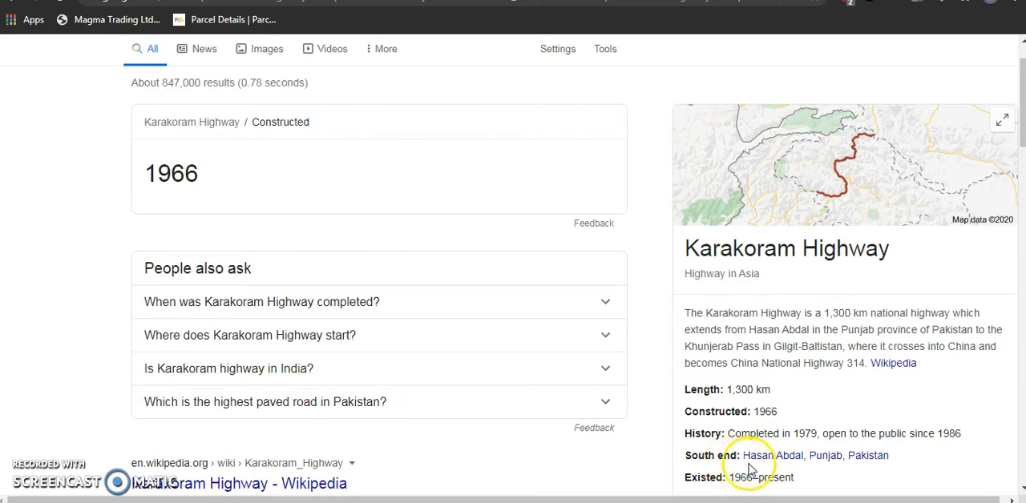
pyautogui.moveTo(836, 466)
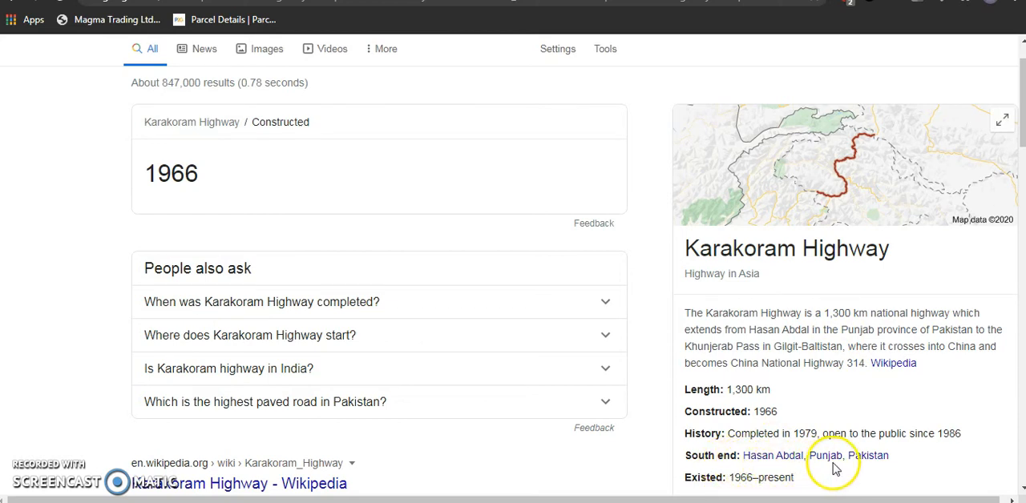
pyautogui.moveTo(806, 383)
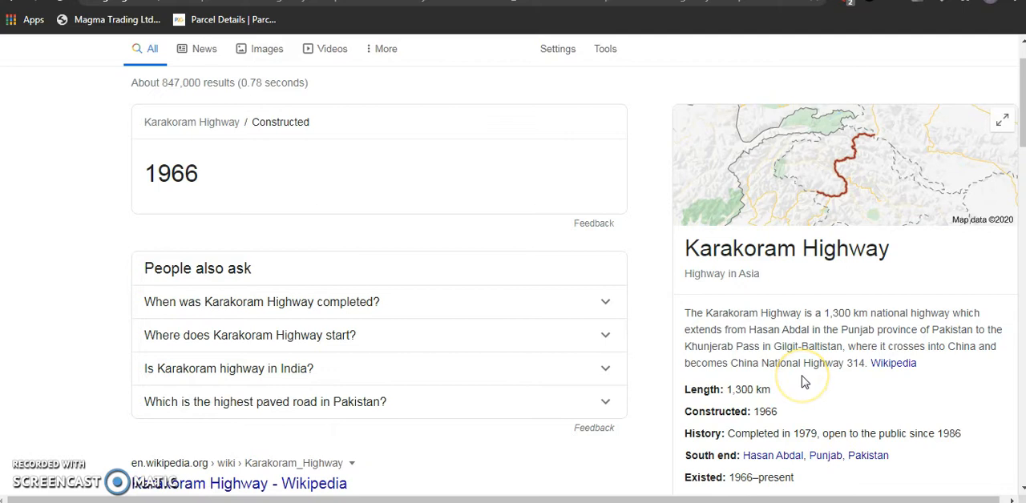
pyautogui.moveTo(816, 444)
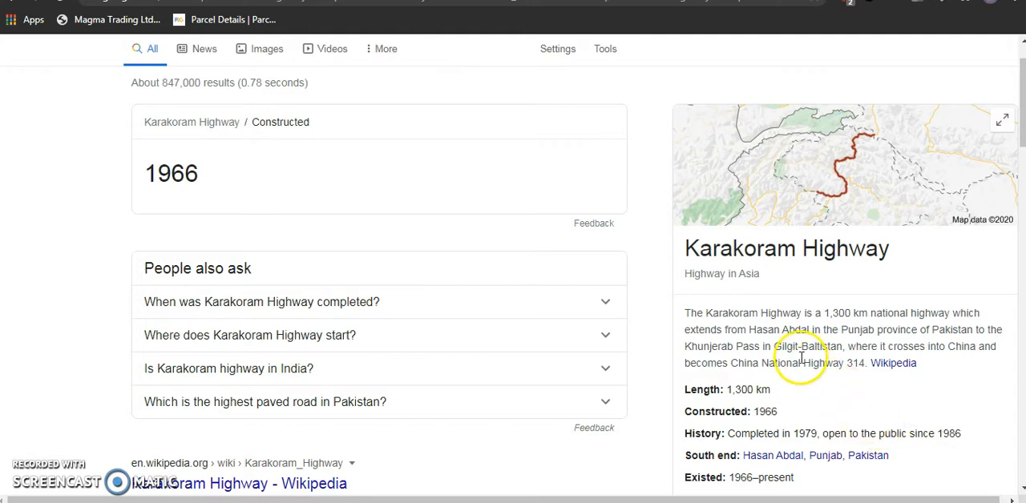
pyautogui.scroll(-3)
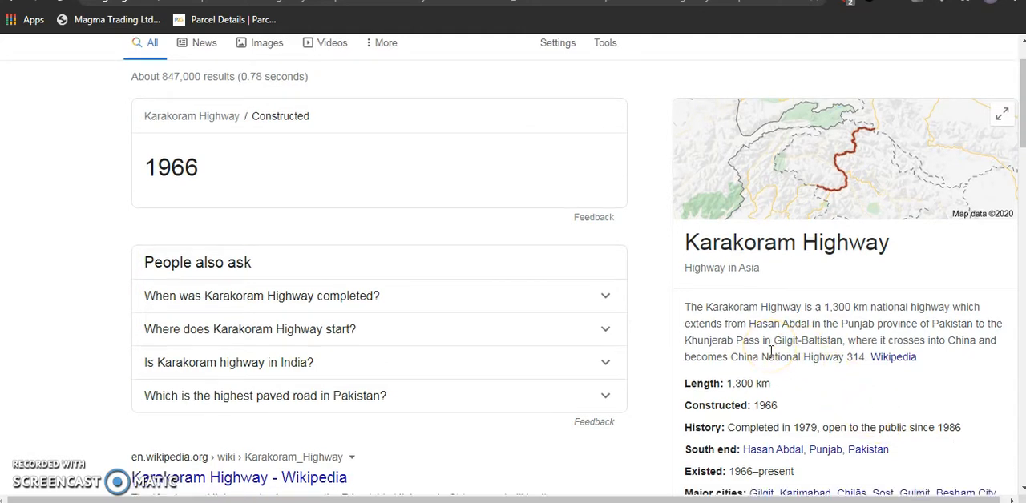
pyautogui.scroll(-3)
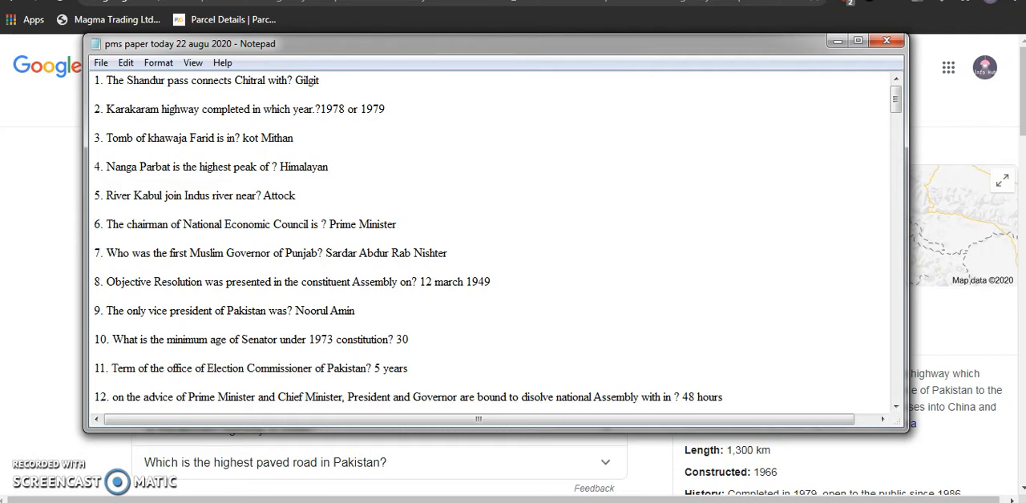
# Search Google for 'list of punjab governors pakistan' and open the Wikipedia result.
pyautogui.click(107, 253)
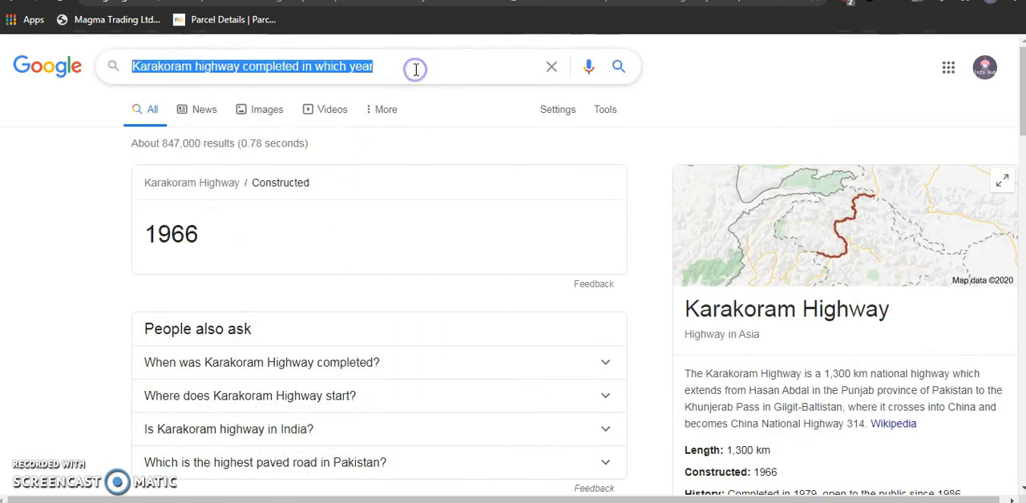
pyautogui.write('list of')
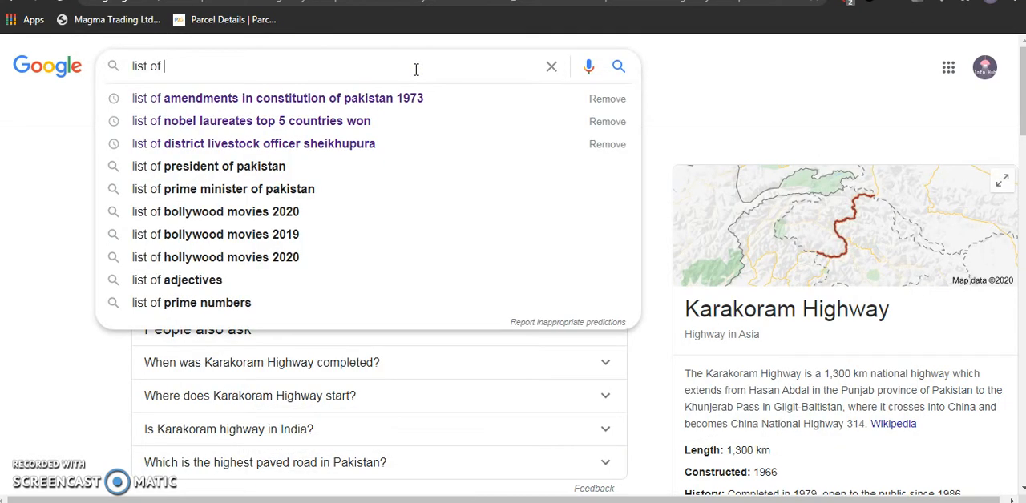
pyautogui.write('punjab governors')
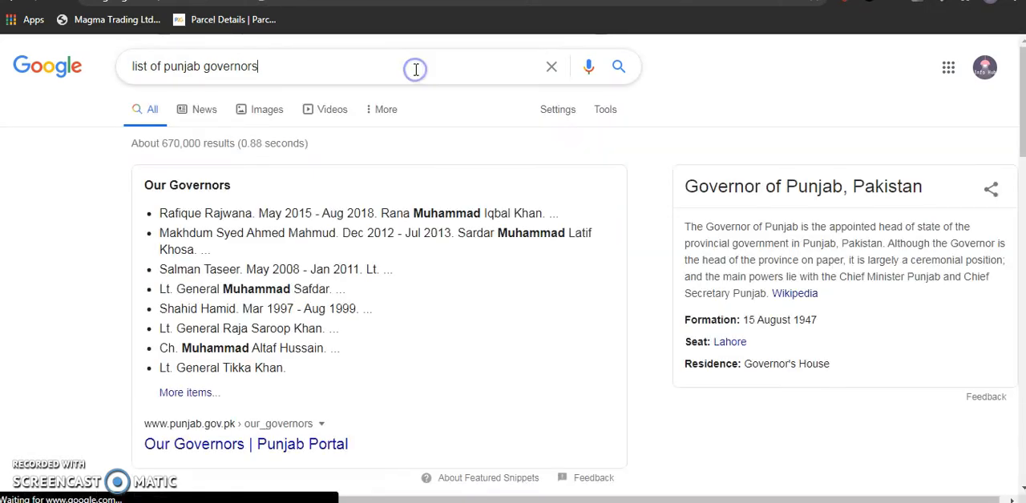
pyautogui.write('pakistan')
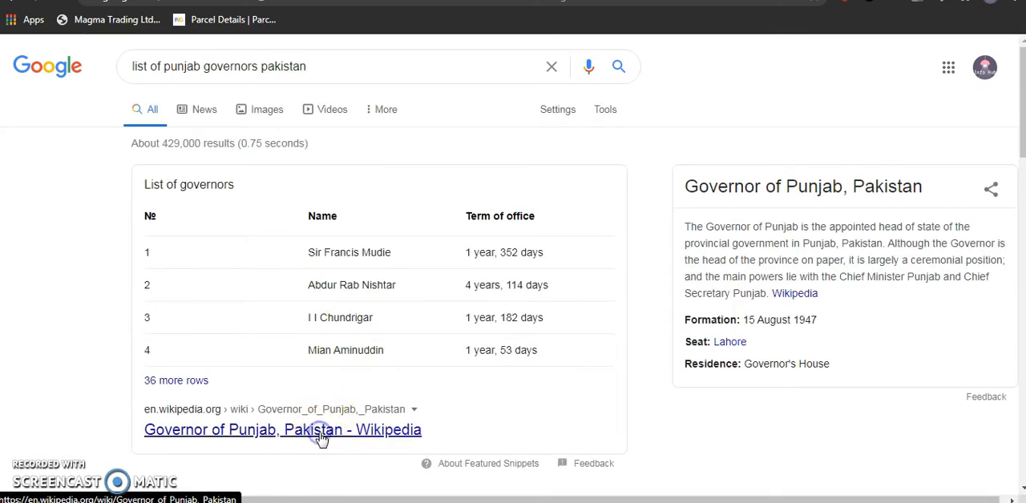
pyautogui.click(283, 430)
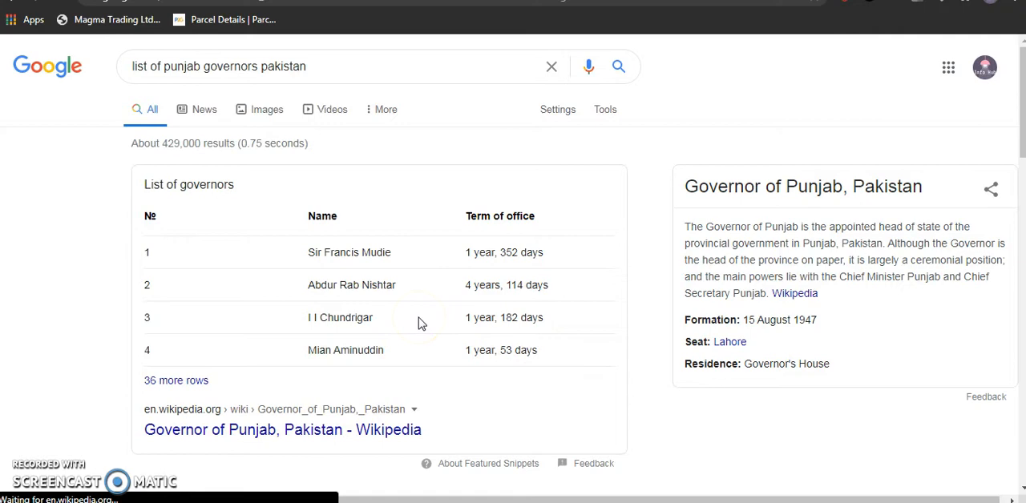
# Scroll the governors table from Sir Francis Mudie to Muhammad Sarwar's second term.
pyautogui.click(282, 430)
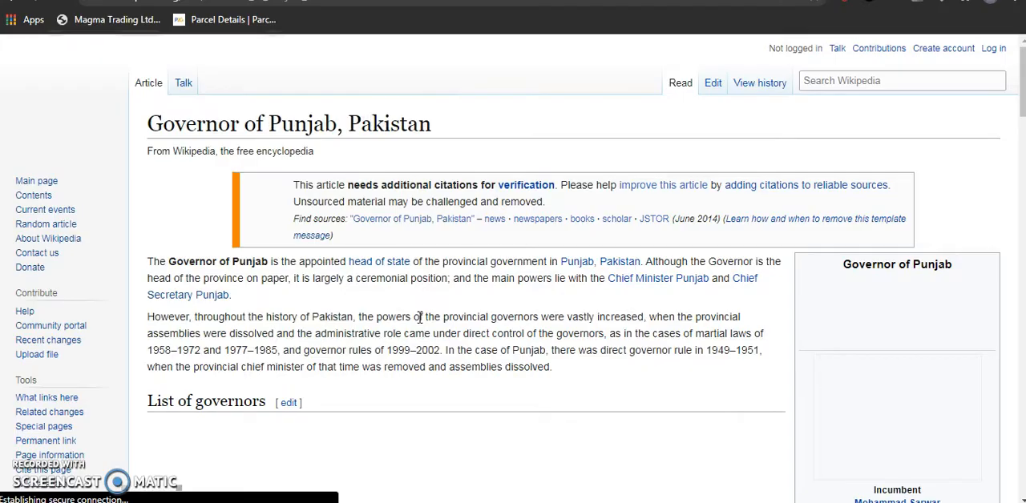
pyautogui.scroll(-3)
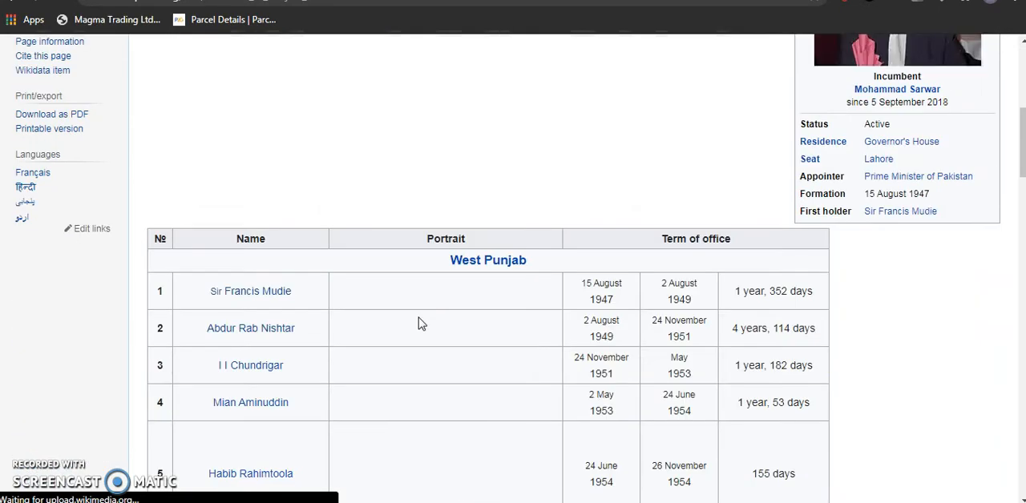
pyautogui.scroll(-3)
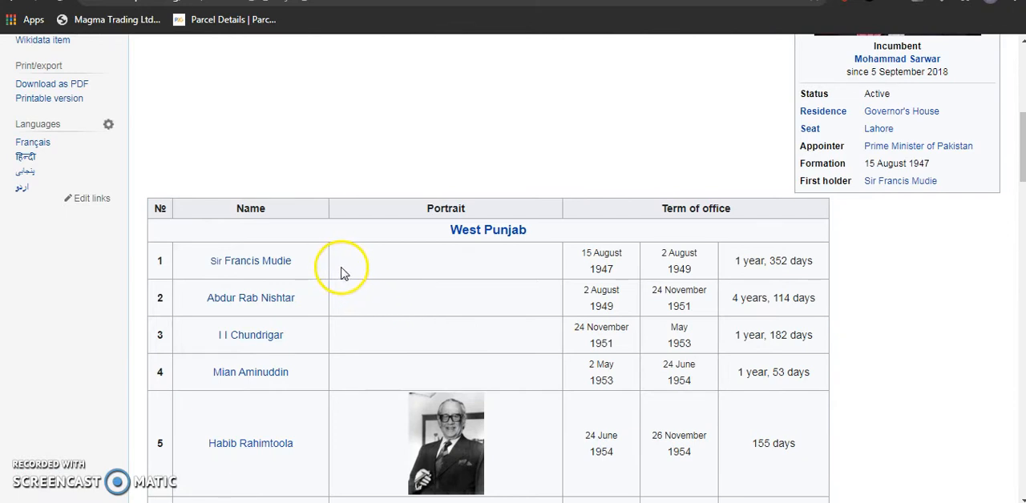
pyautogui.moveTo(297, 269)
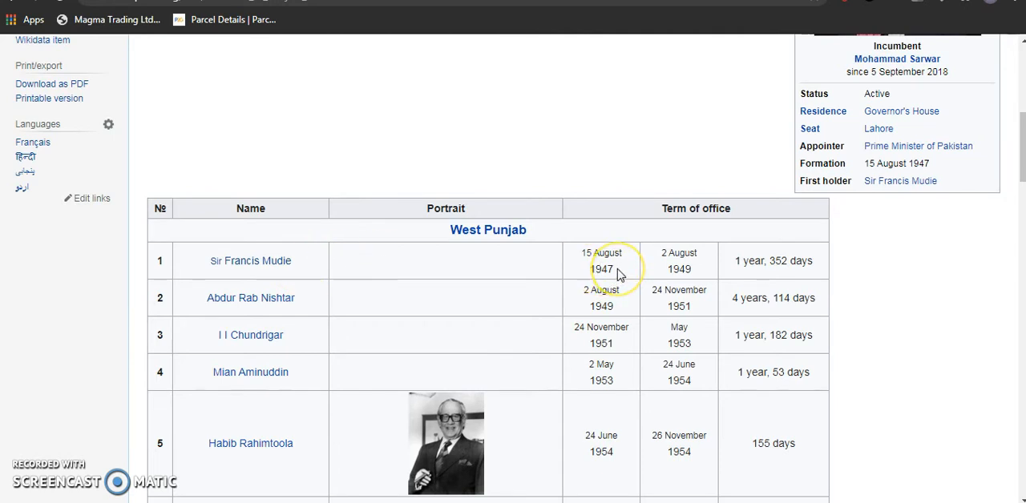
pyautogui.moveTo(617, 269)
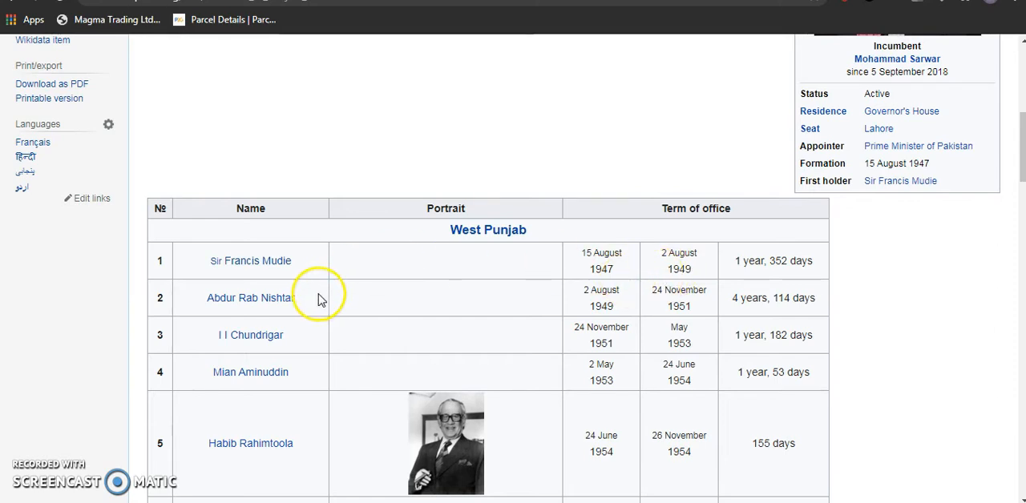
pyautogui.moveTo(309, 303)
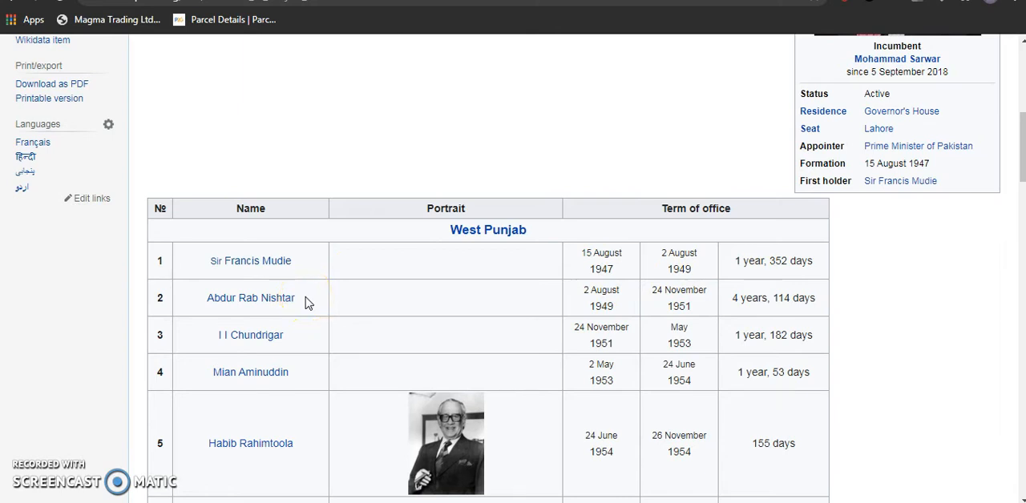
pyautogui.moveTo(301, 303)
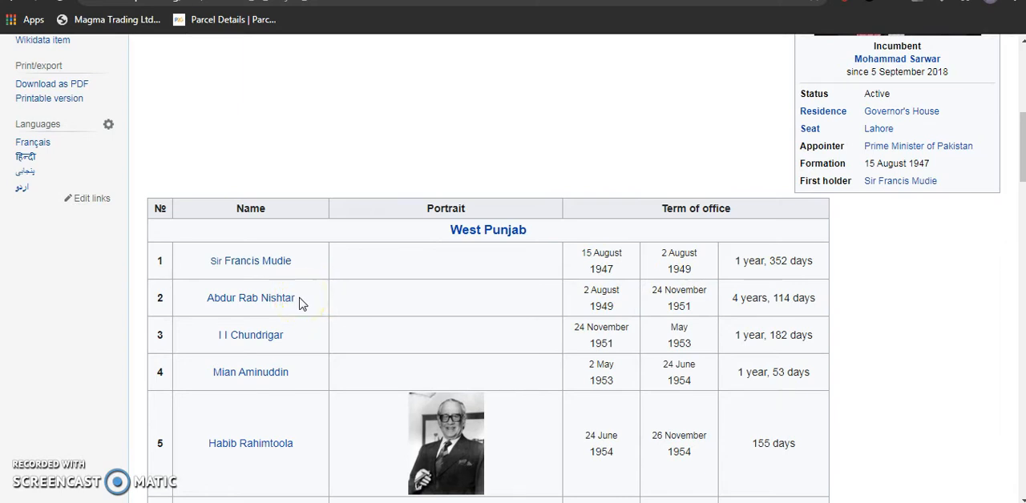
pyautogui.moveTo(303, 279)
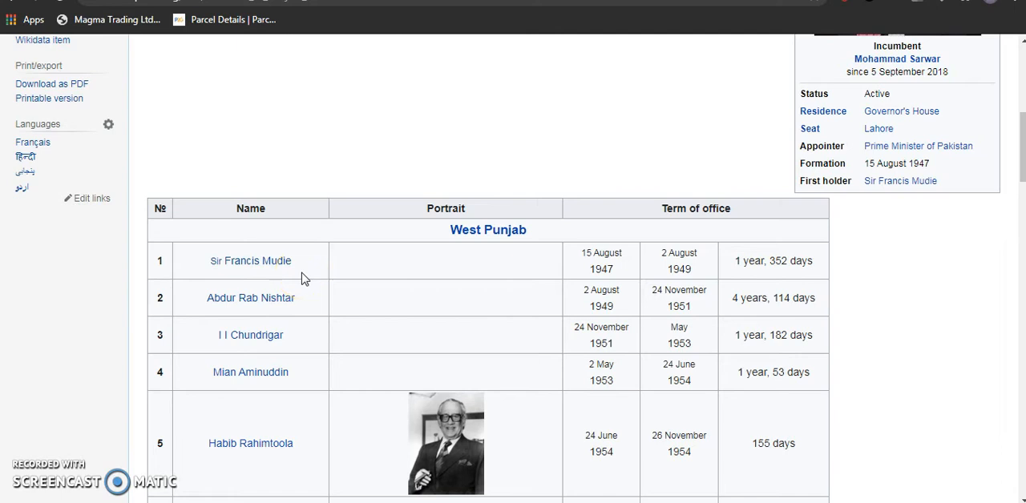
pyautogui.scroll(-3)
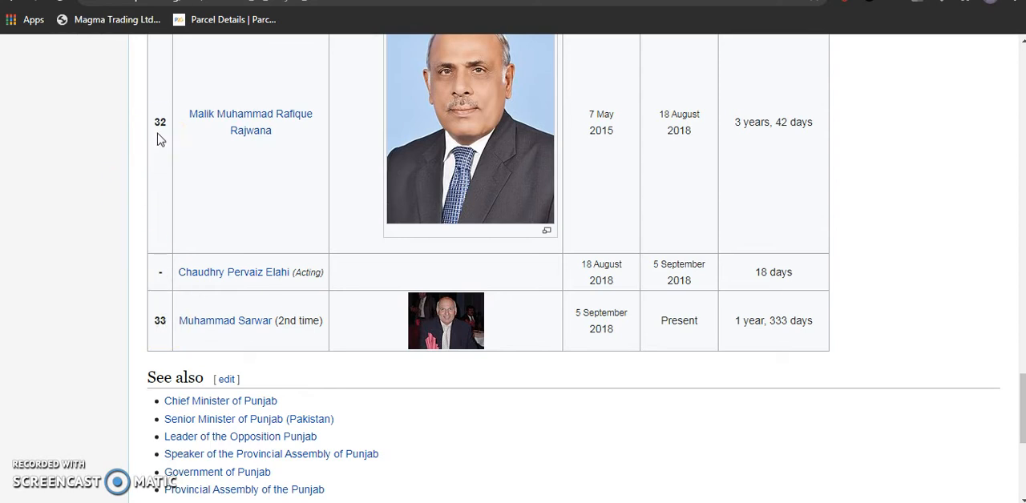
pyautogui.scroll(-3)
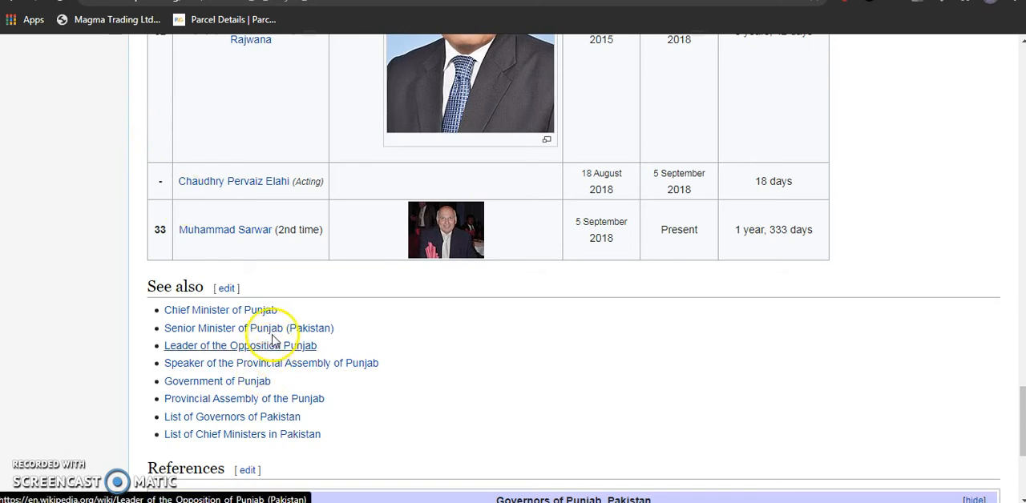
pyautogui.moveTo(325, 333)
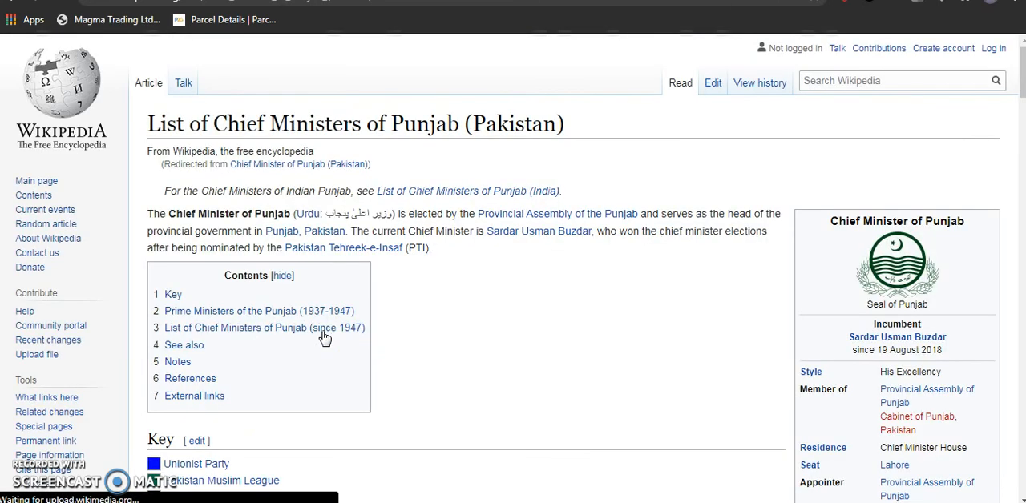
# Scroll down through the Chief Ministers of Punjab (Pakistan) table on Wikipedia.
pyautogui.scroll(-3)
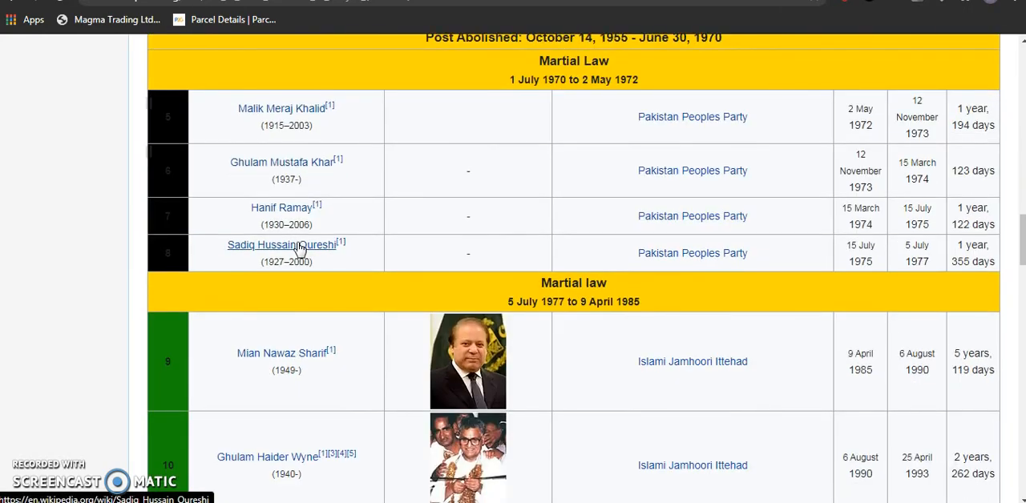
pyautogui.scroll(-3)
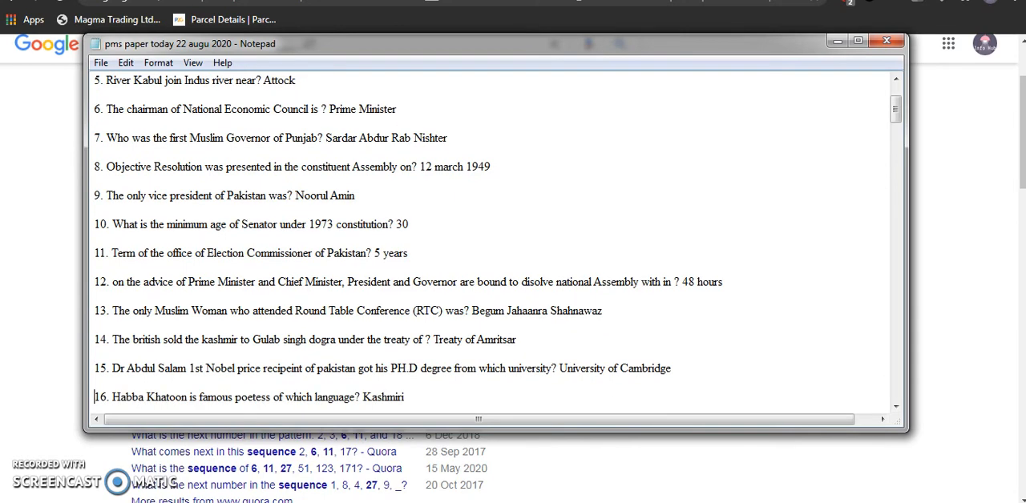
# Scroll the Notepad answer file down to questions 13–16, reaching Habba Khatoon.
pyautogui.scroll(-3)
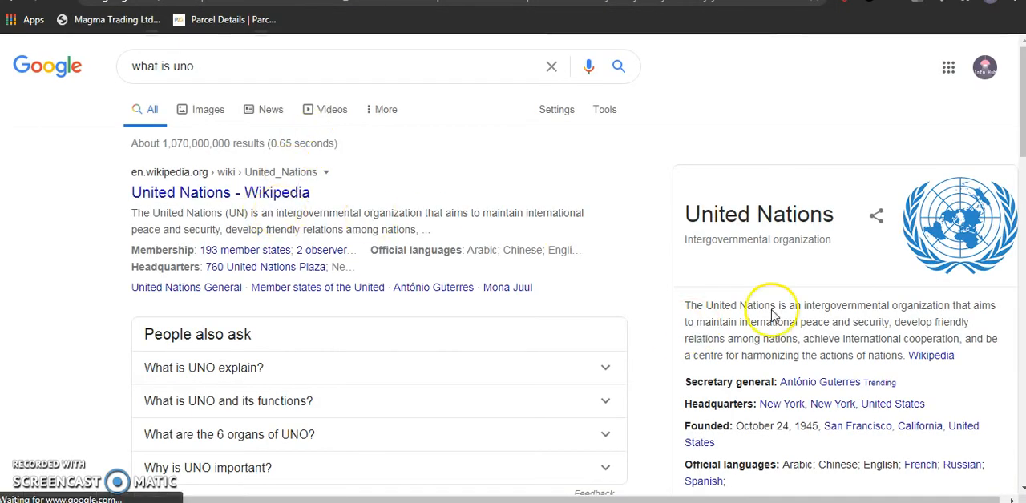
pyautogui.moveTo(842, 313)
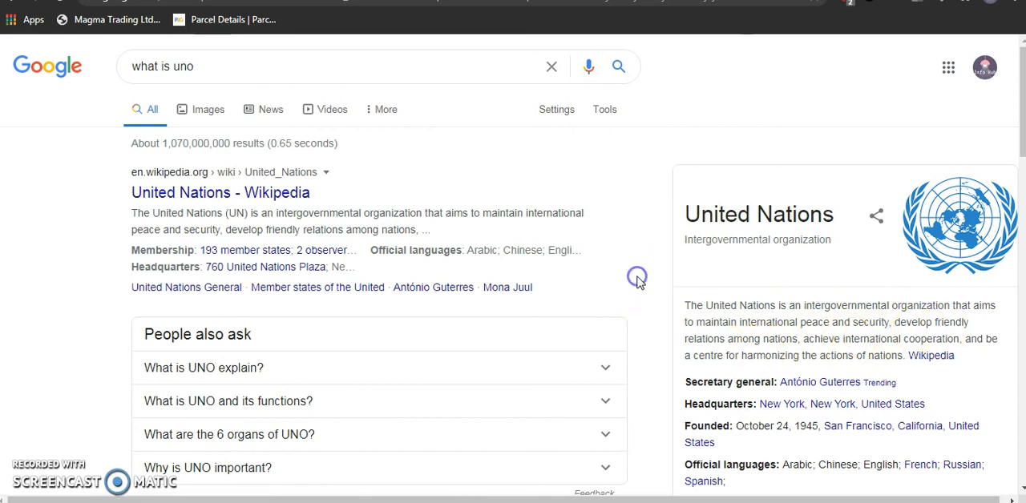
# Scroll through the 'what is uno' results and the United Nations knowledge panel.
pyautogui.scroll(-3)
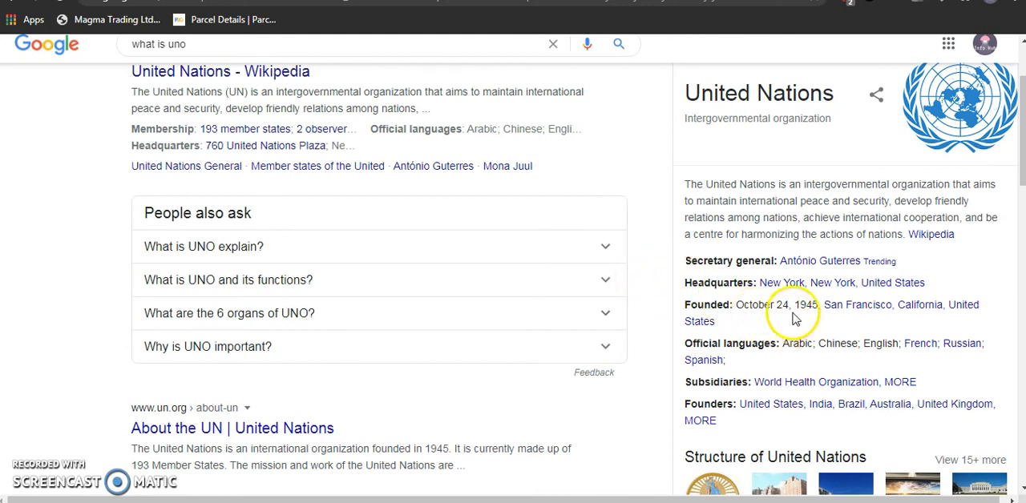
pyautogui.moveTo(841, 325)
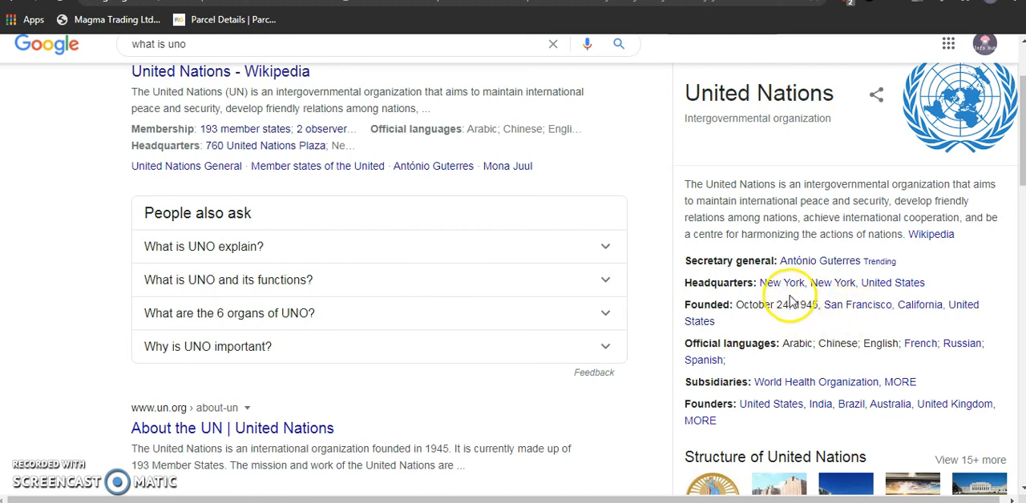
pyautogui.scroll(-3)
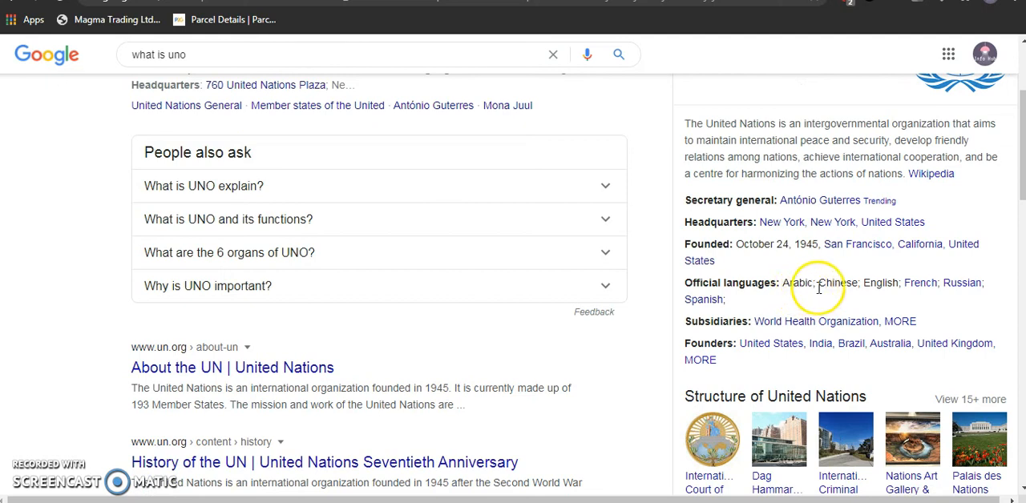
pyautogui.moveTo(776, 304)
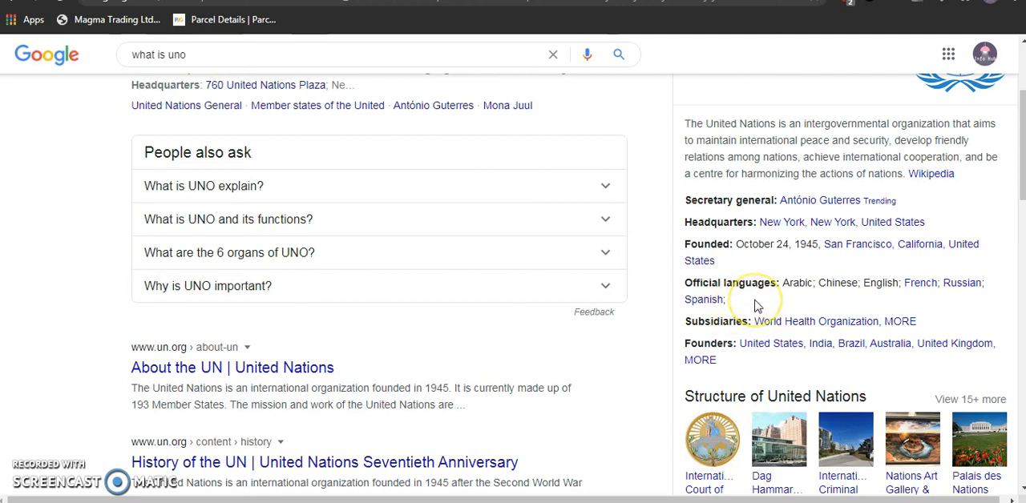
pyautogui.moveTo(756, 303)
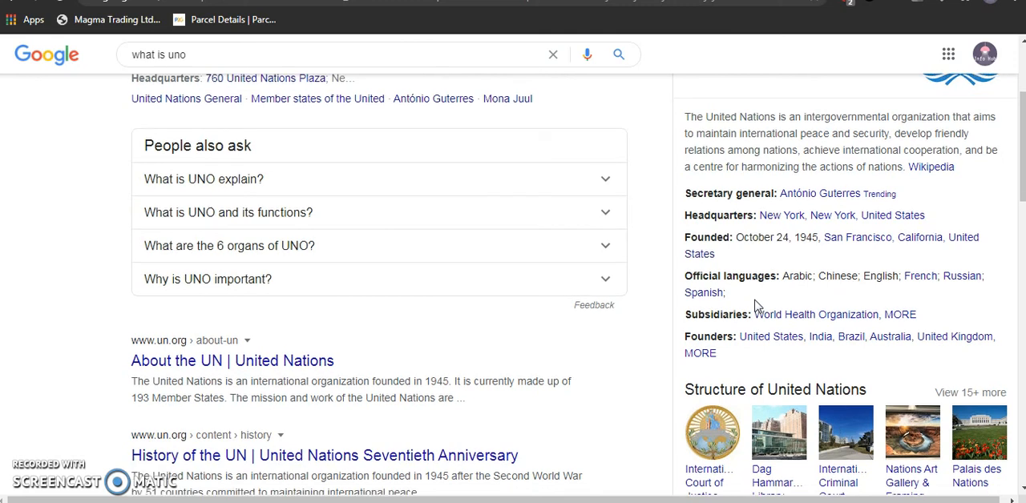
pyautogui.scroll(-3)
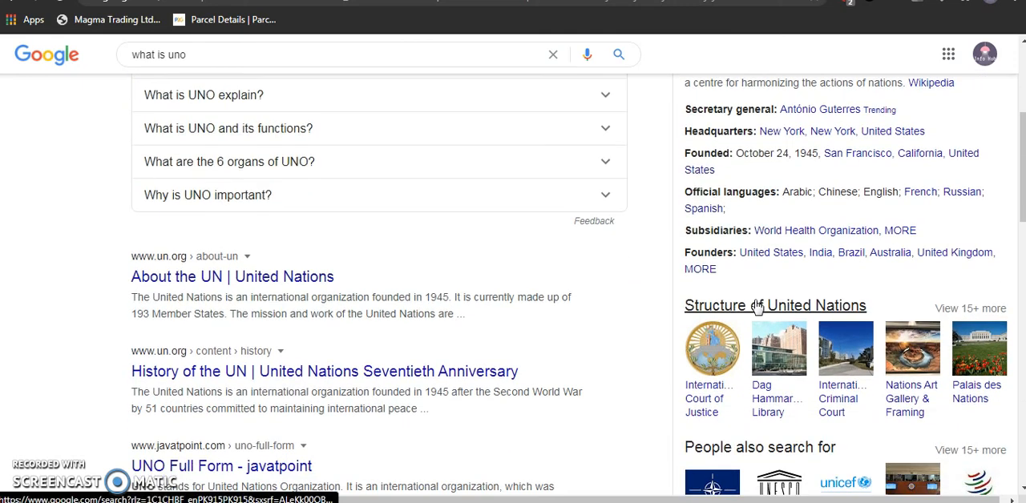
pyautogui.moveTo(786, 289)
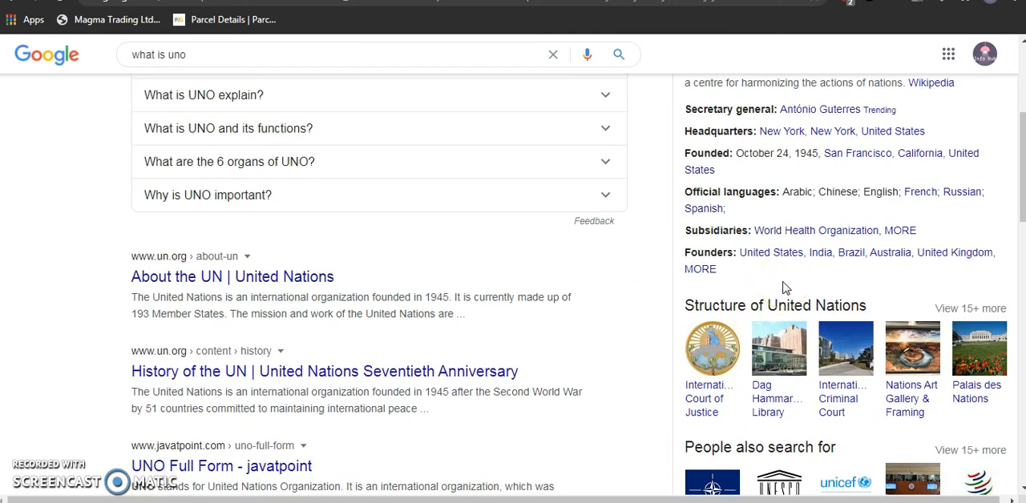
pyautogui.scroll(-3)
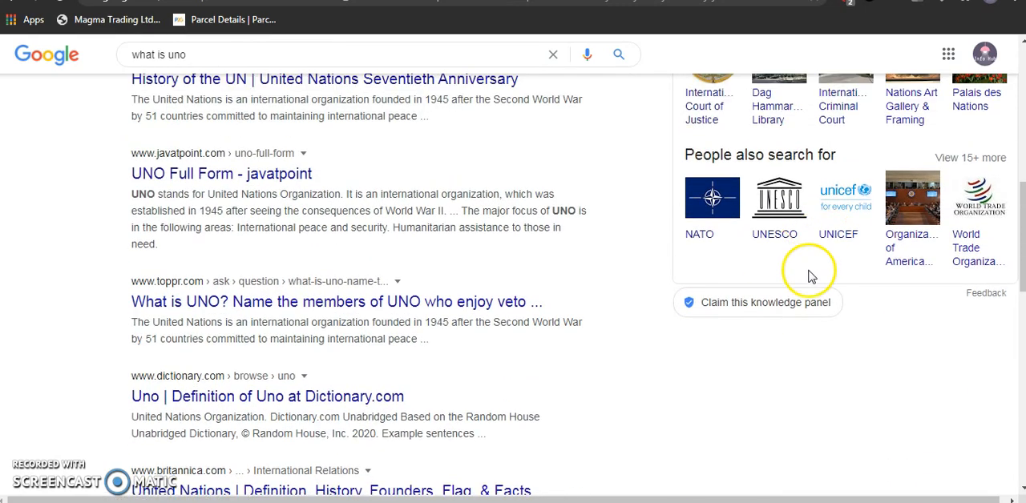
pyautogui.scroll(-3)
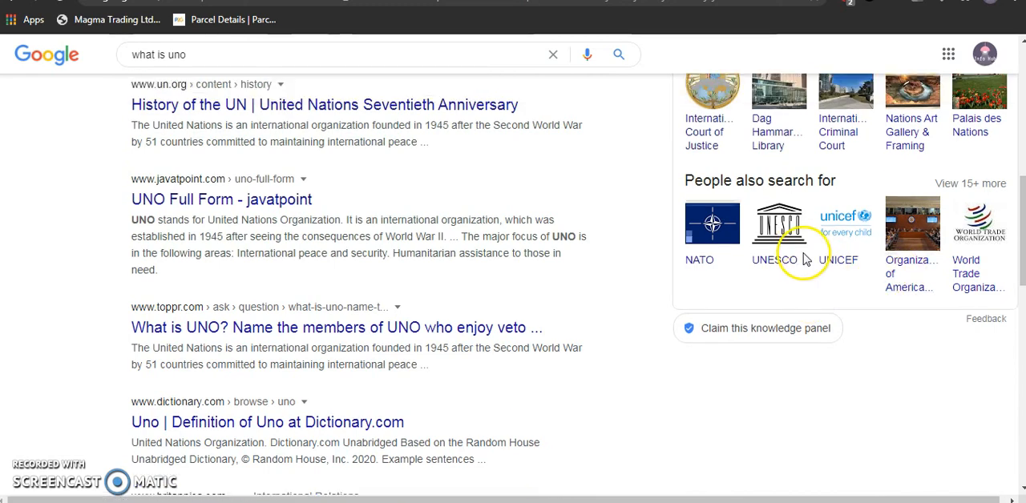
pyautogui.scroll(-3)
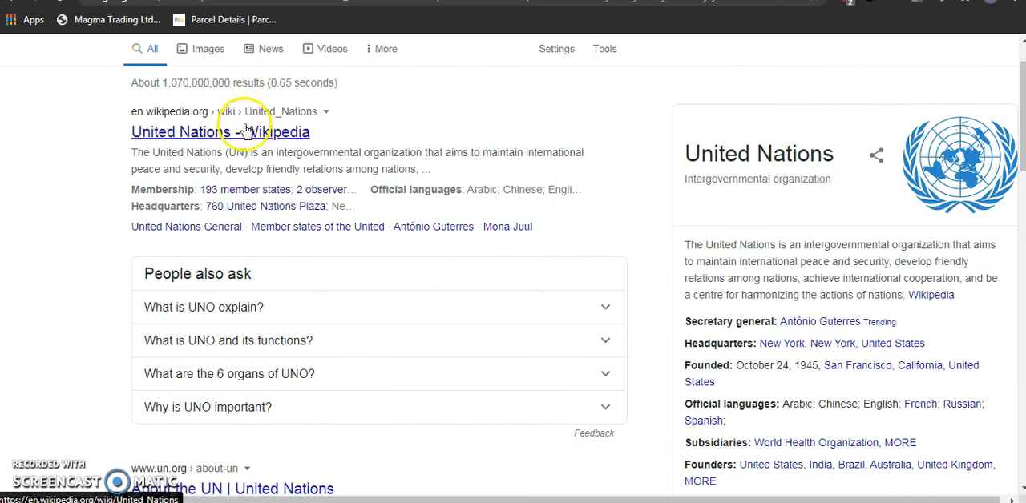
# Open the 'United Nations - Wikipedia' article and skim its history sections.
pyautogui.click(220, 131)
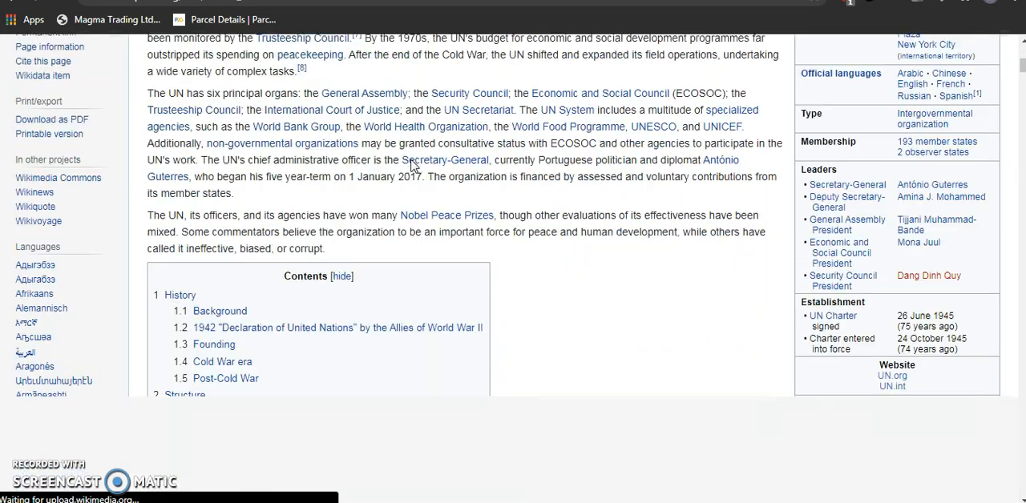
pyautogui.scroll(-3)
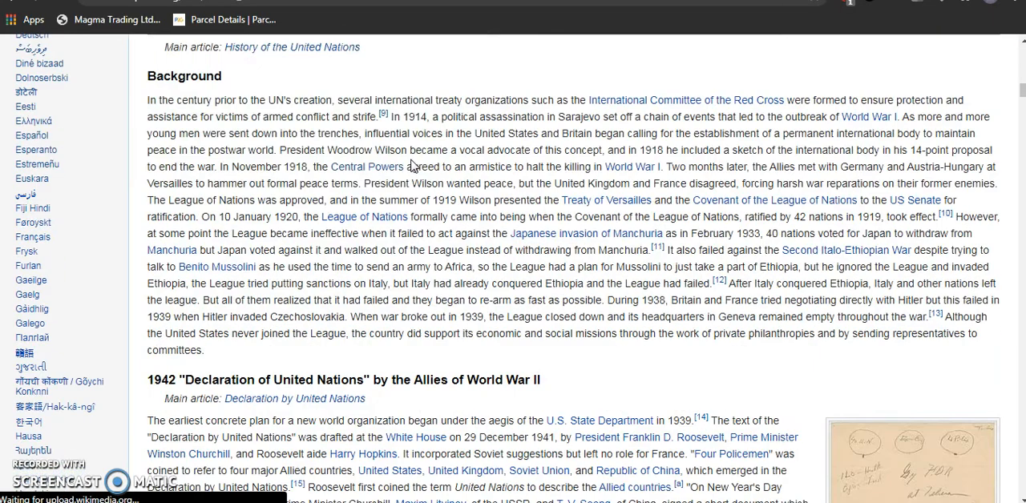
pyautogui.scroll(-3)
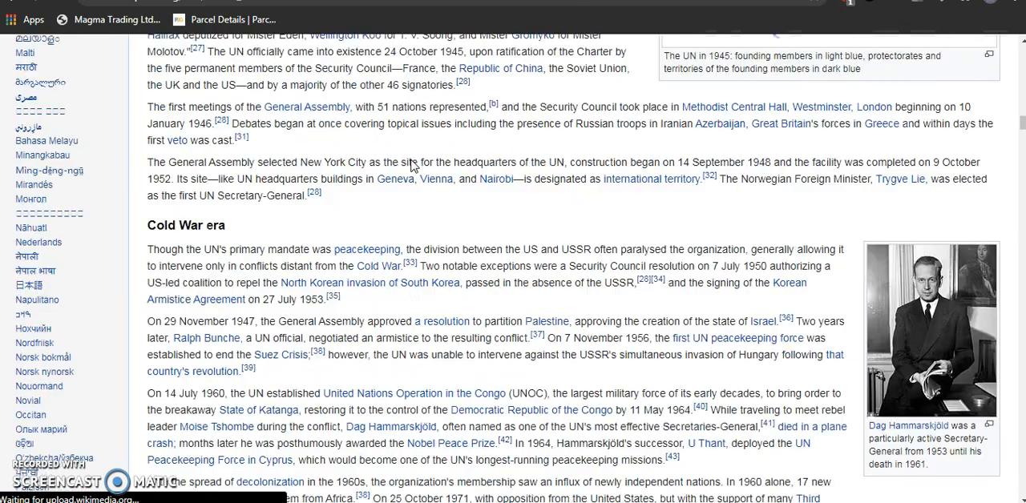
pyautogui.scroll(-3)
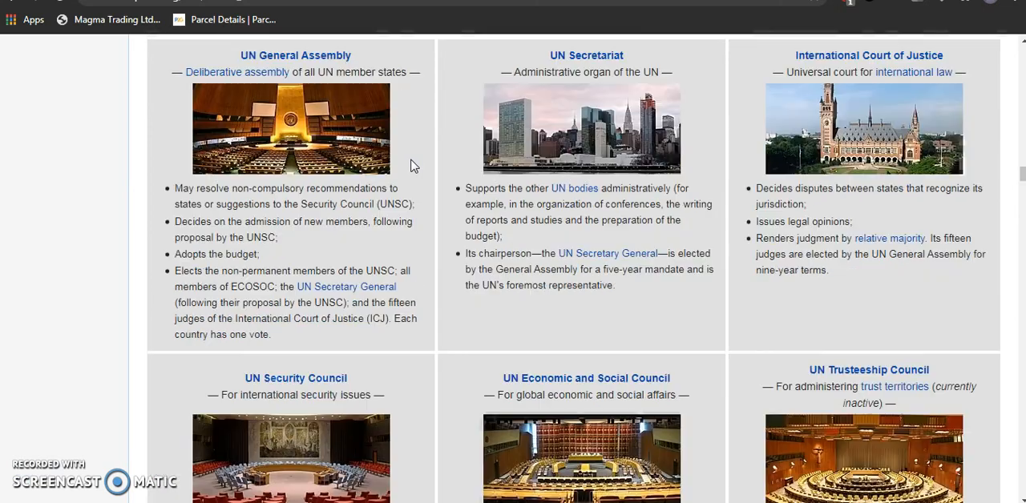
pyautogui.scroll(3)
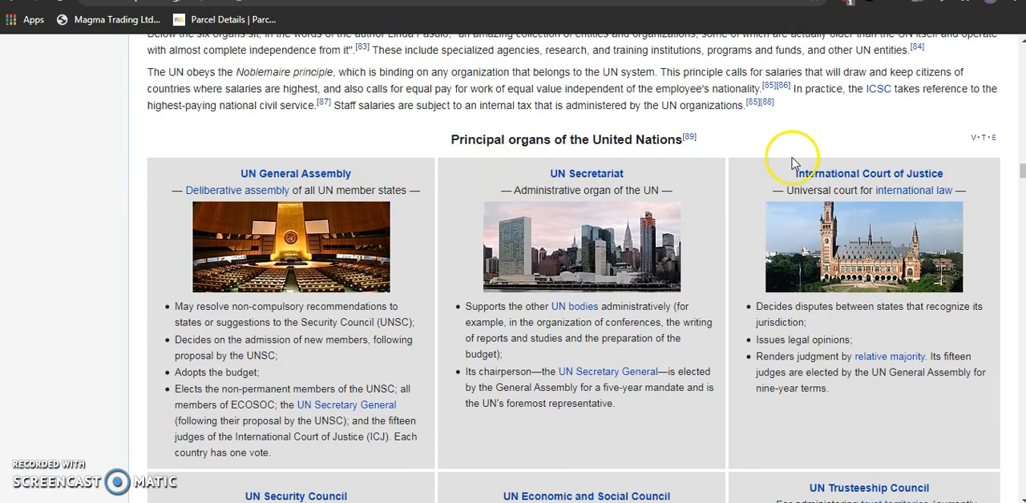
pyautogui.scroll(-3)
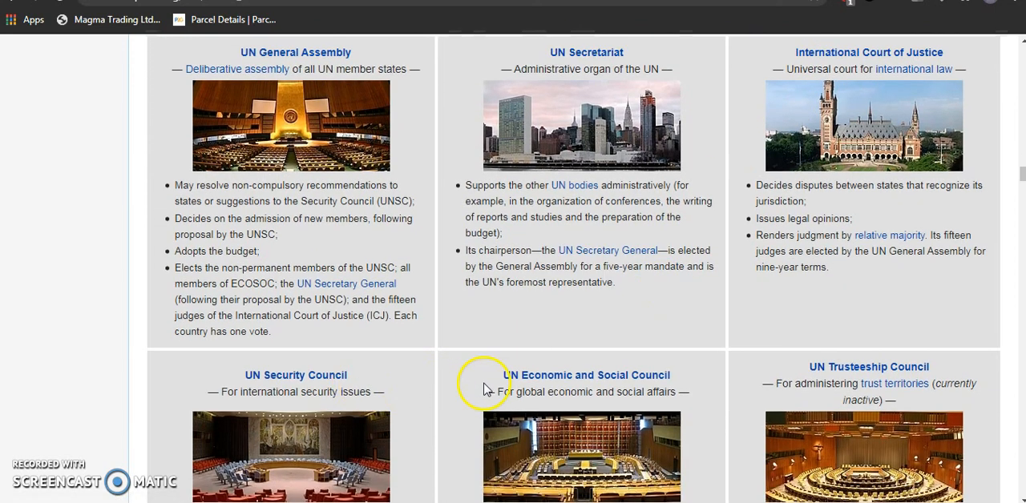
pyautogui.moveTo(750, 383)
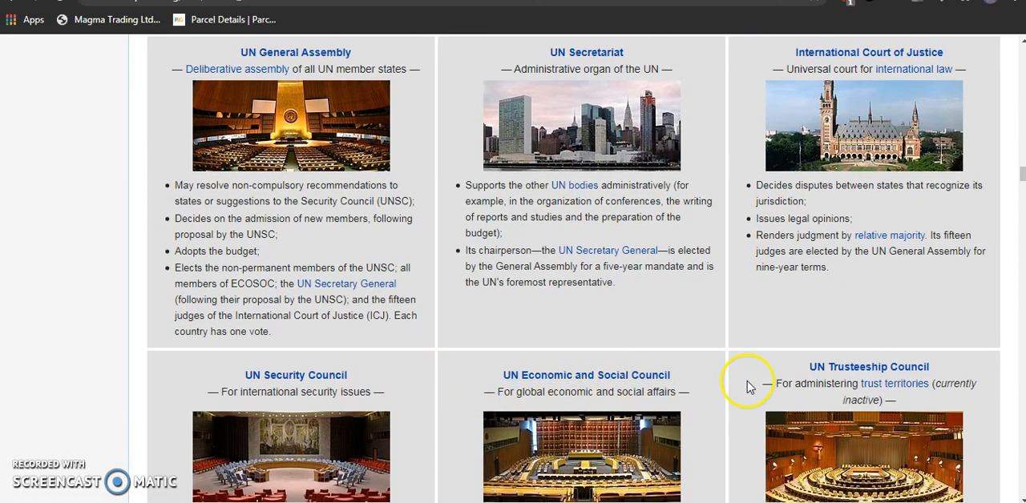
# Read on through the principal organs to the Secretaries-General table and International Court of Justice.
pyautogui.scroll(-3)
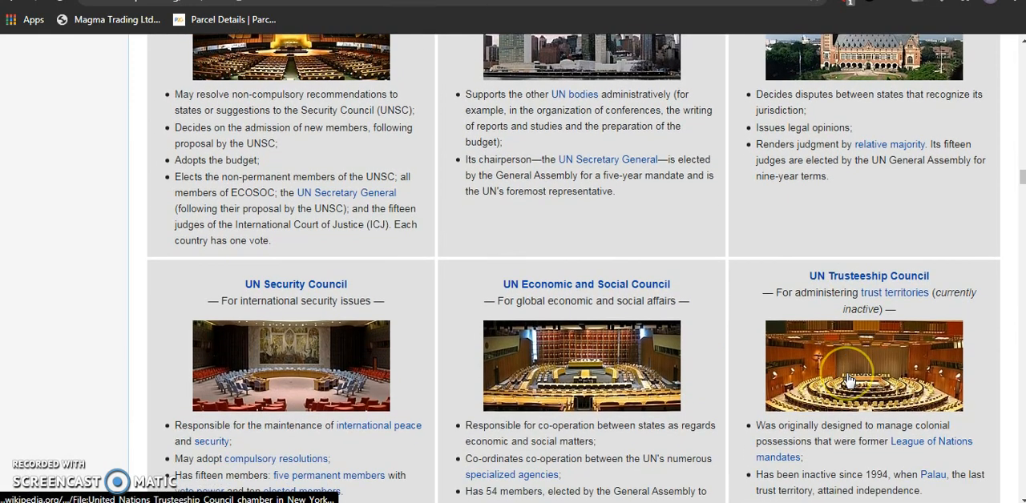
pyautogui.scroll(-3)
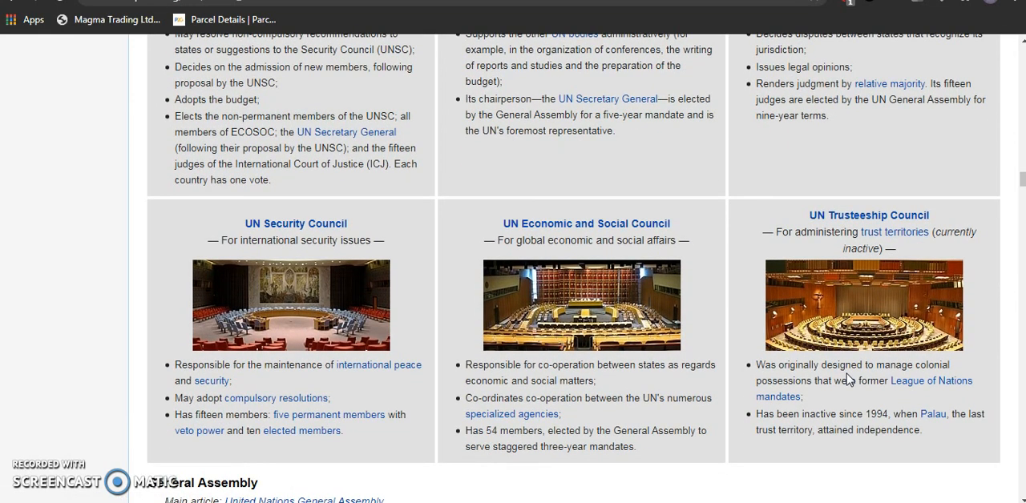
pyautogui.scroll(-3)
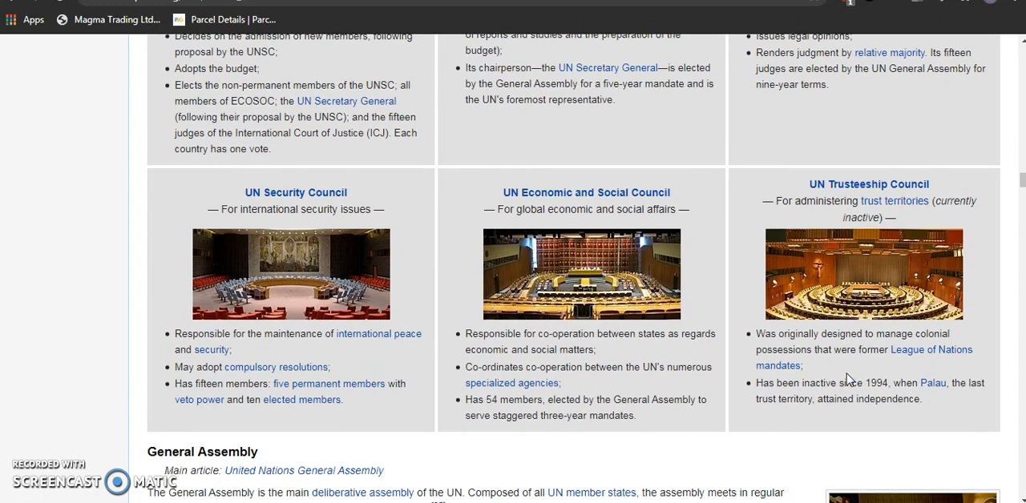
pyautogui.scroll(-3)
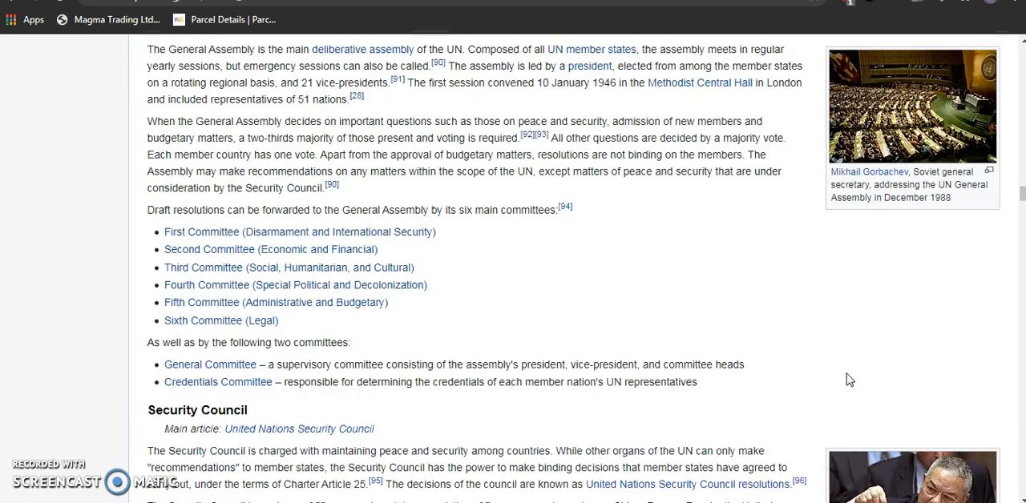
pyautogui.scroll(-3)
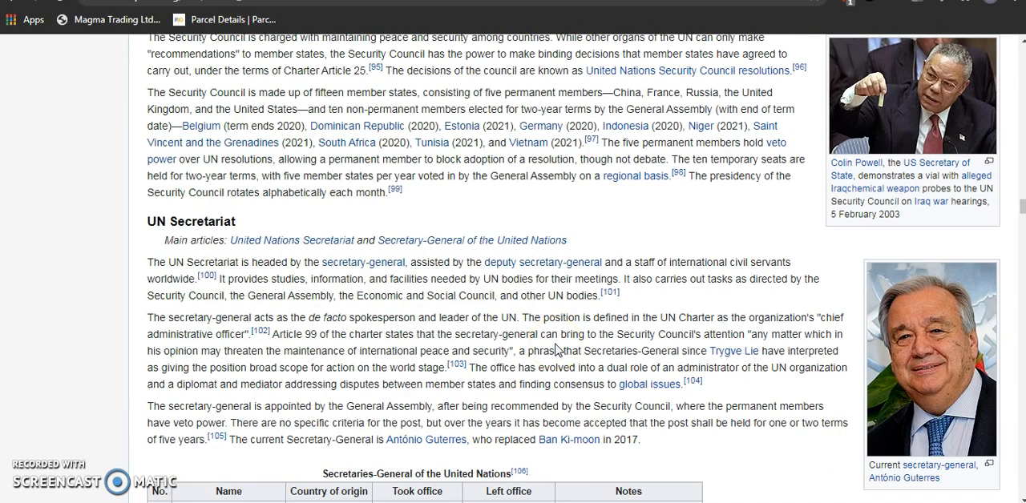
pyautogui.scroll(-3)
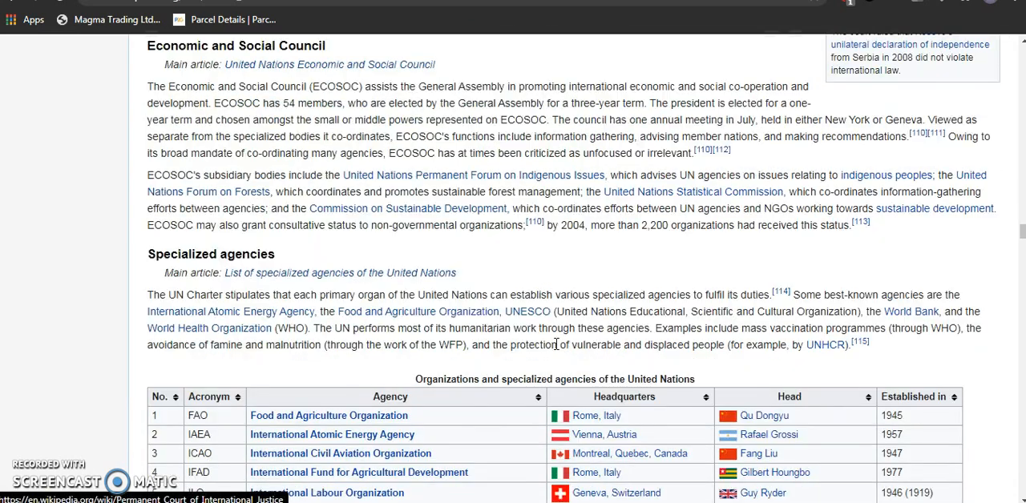
pyautogui.scroll(3)
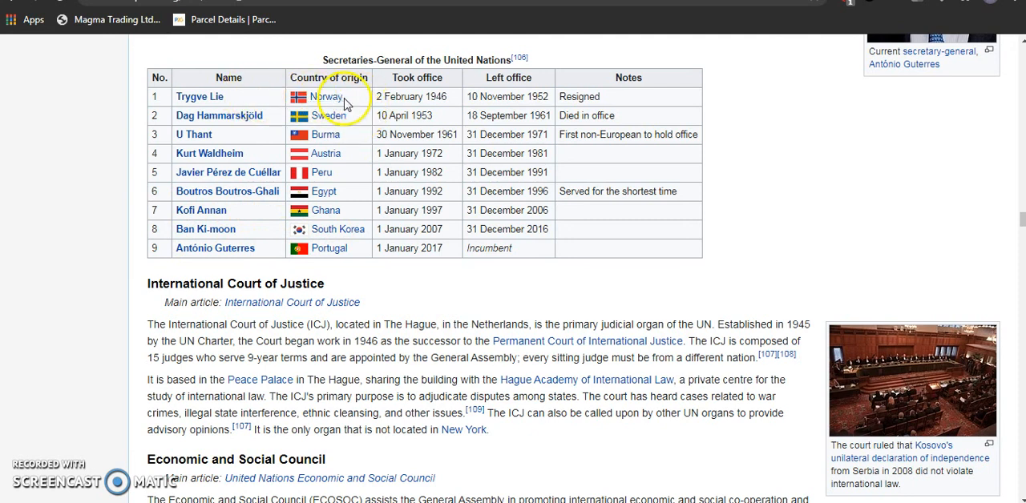
pyautogui.moveTo(356, 173)
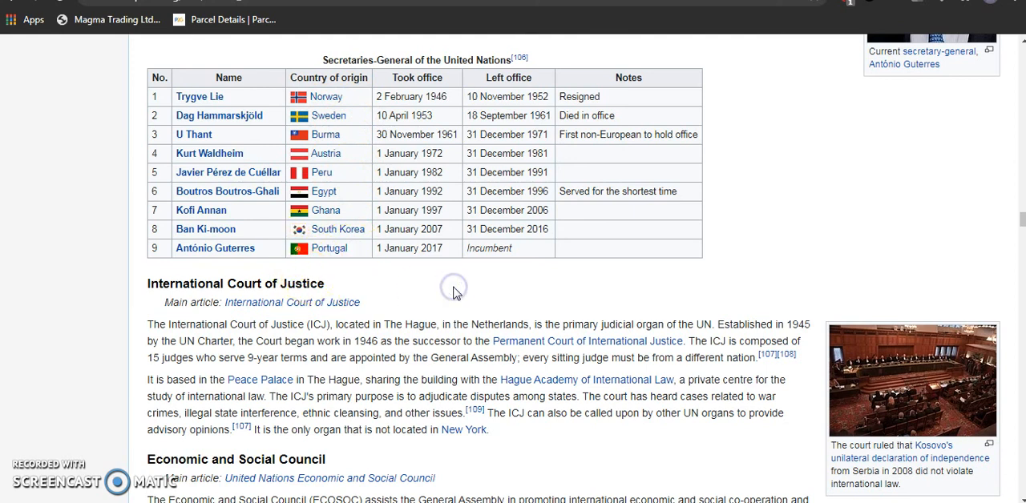
pyautogui.moveTo(456, 293)
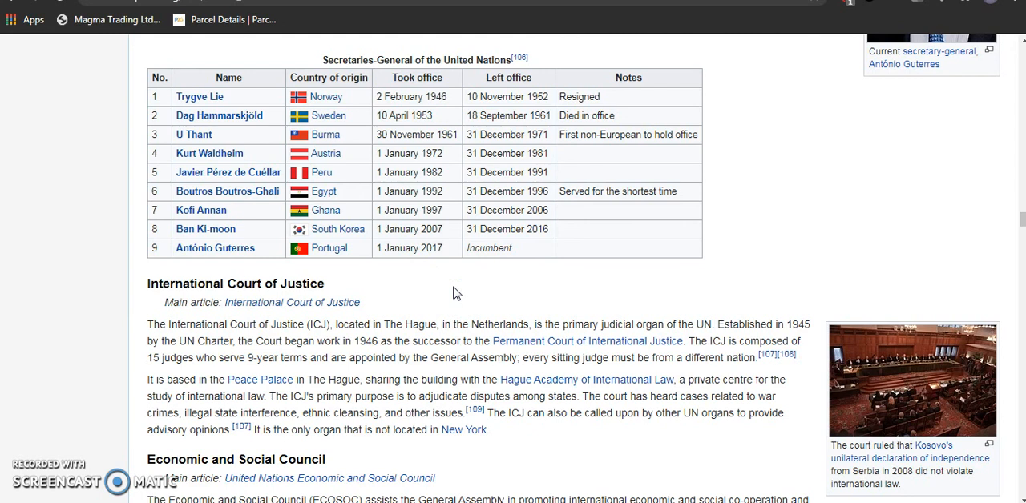
pyautogui.moveTo(94, 110)
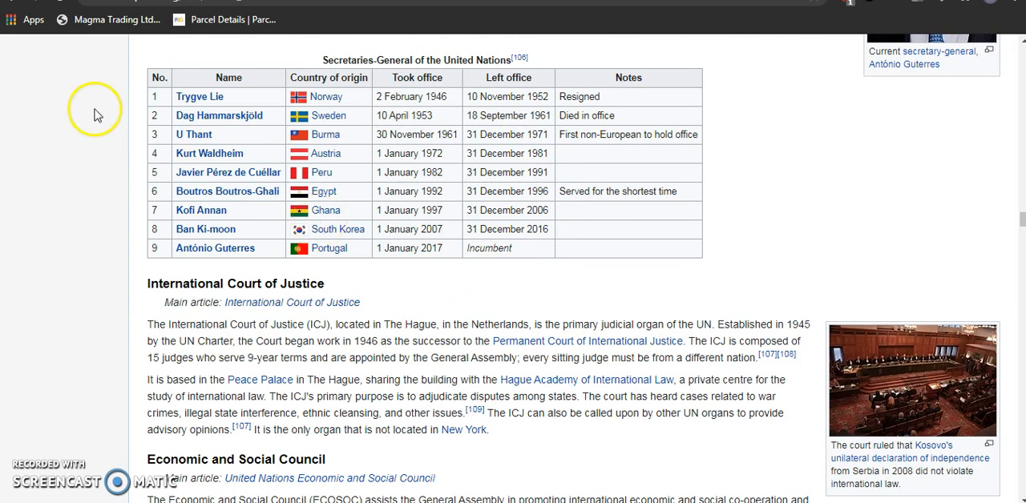